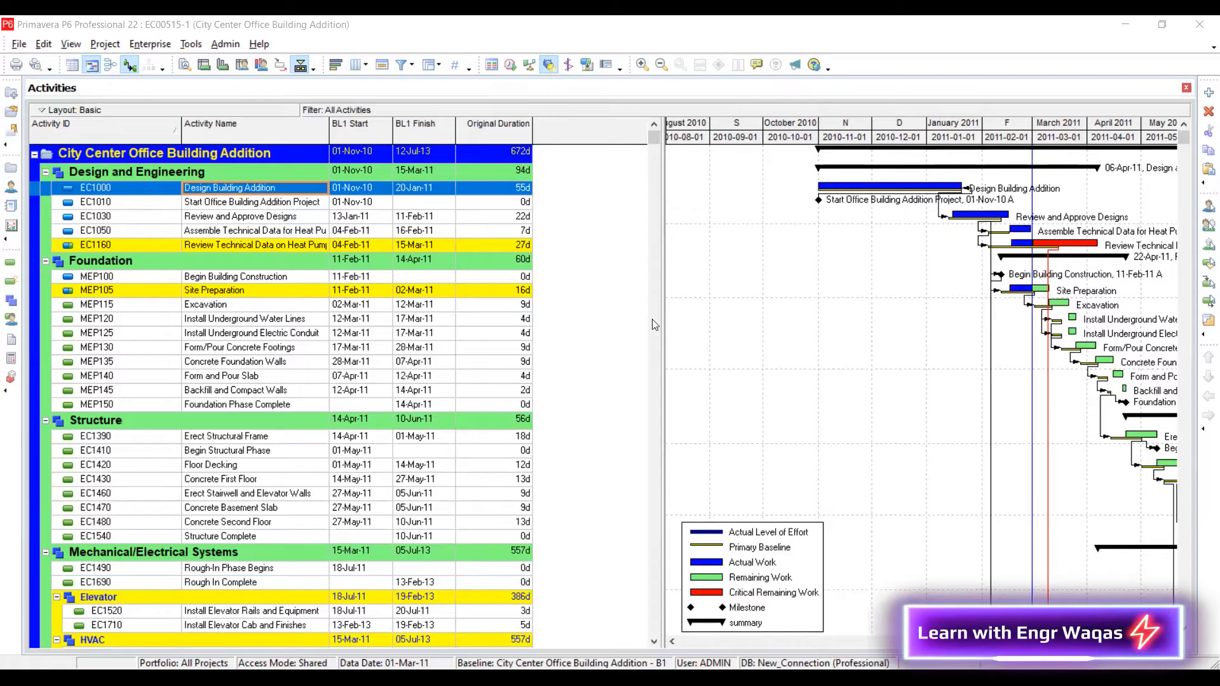
Scroll through the WBS-grouped activity list to review it
scroll("down", 3)
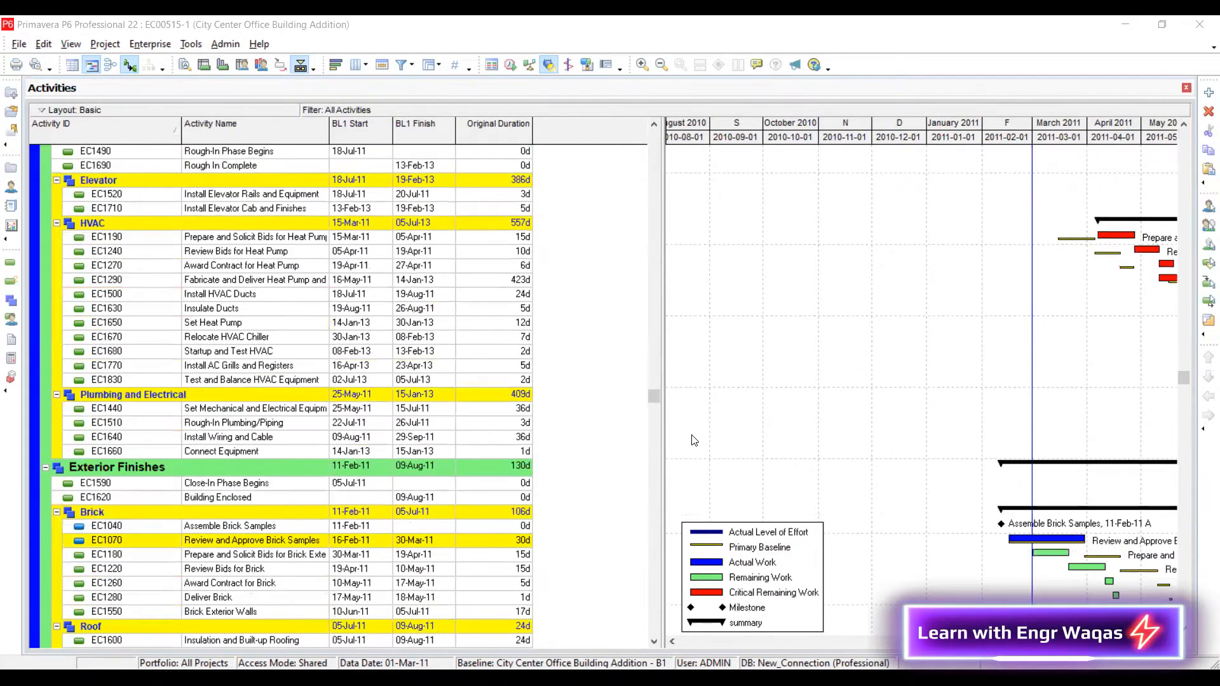
scroll("down", 3)
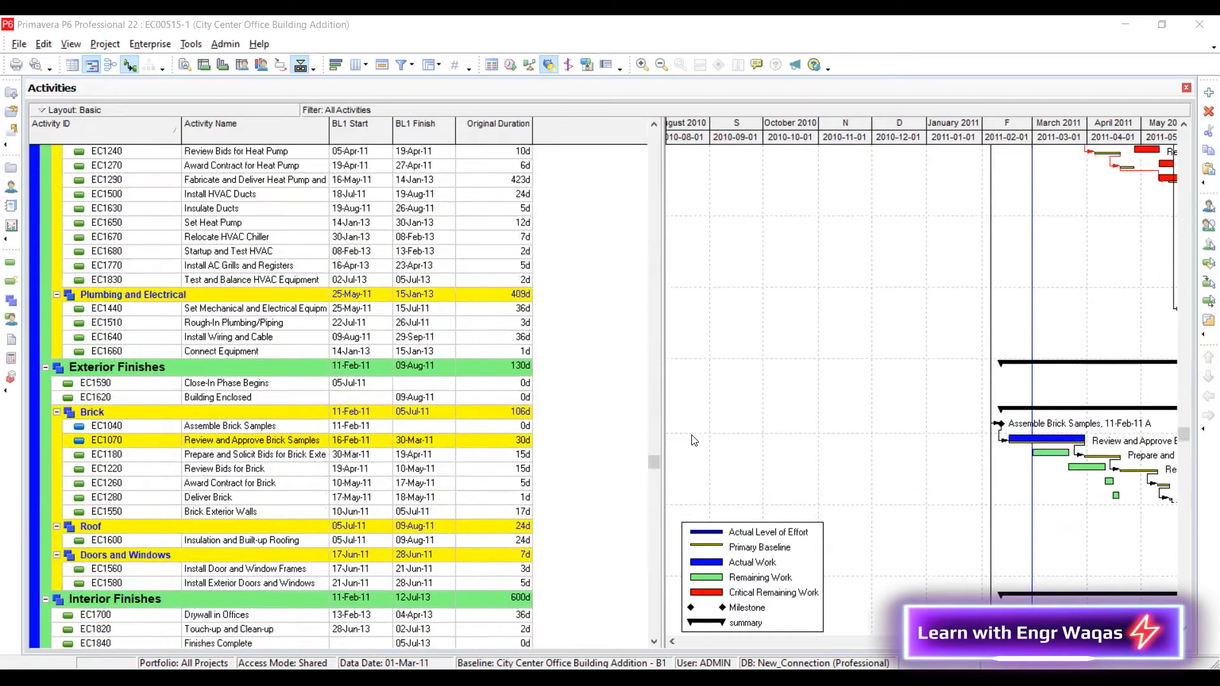
scroll("up", 3)
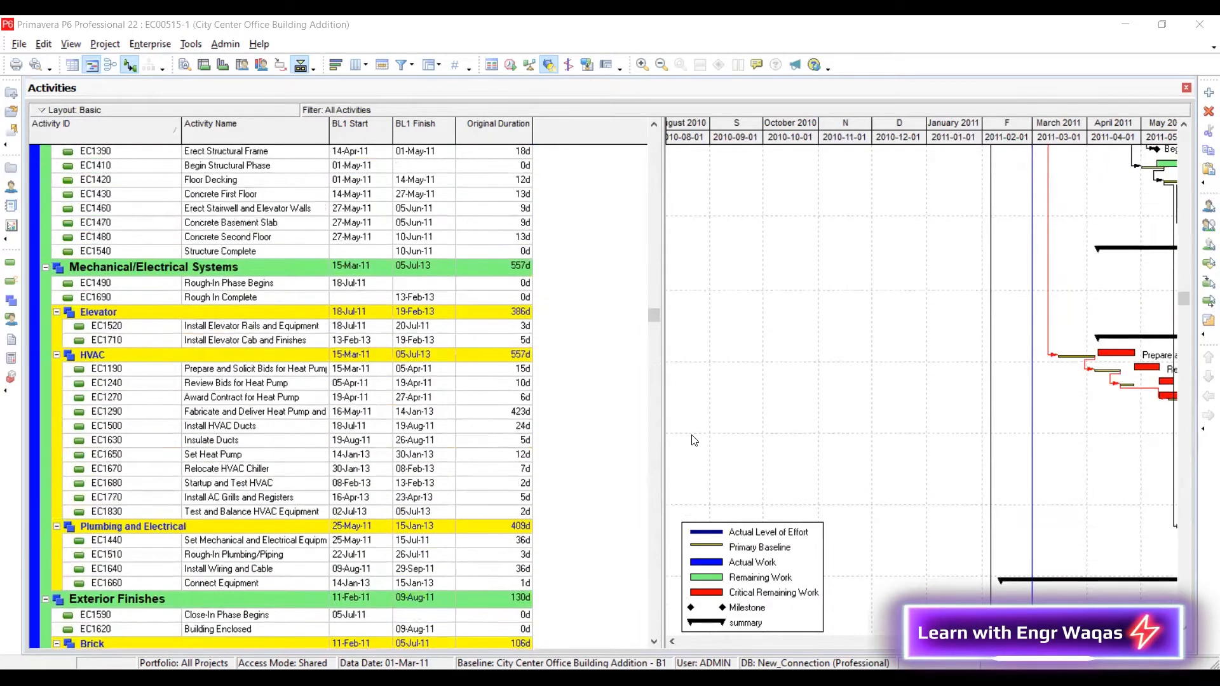
scroll("up", 3)
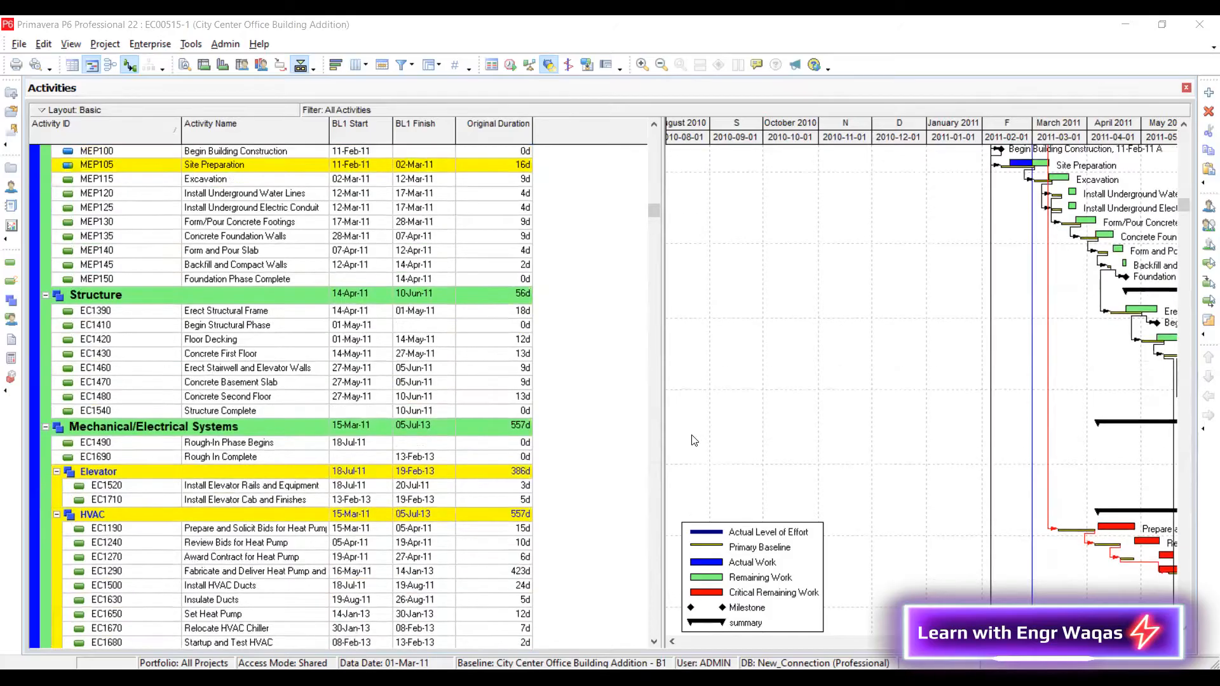
scroll("up", 3)
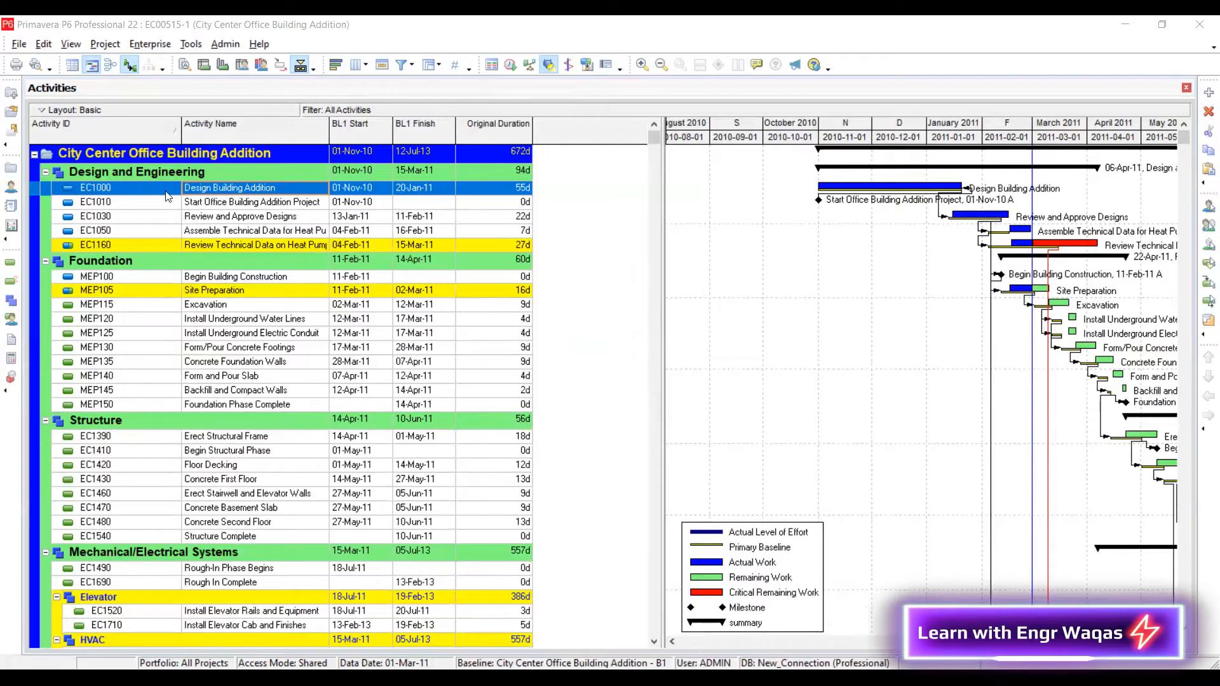
scroll("down", 3)
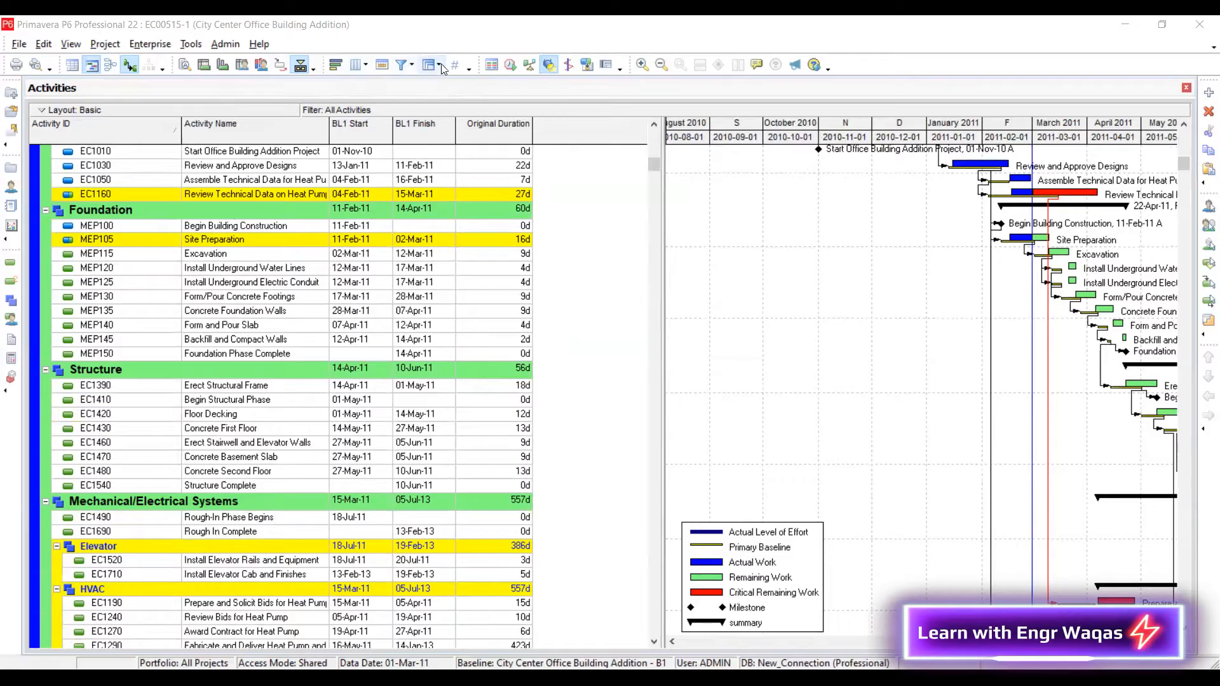
Set Group By to <None> in Group and Sort so activities list flat and ungrouped
left_click(436, 65)
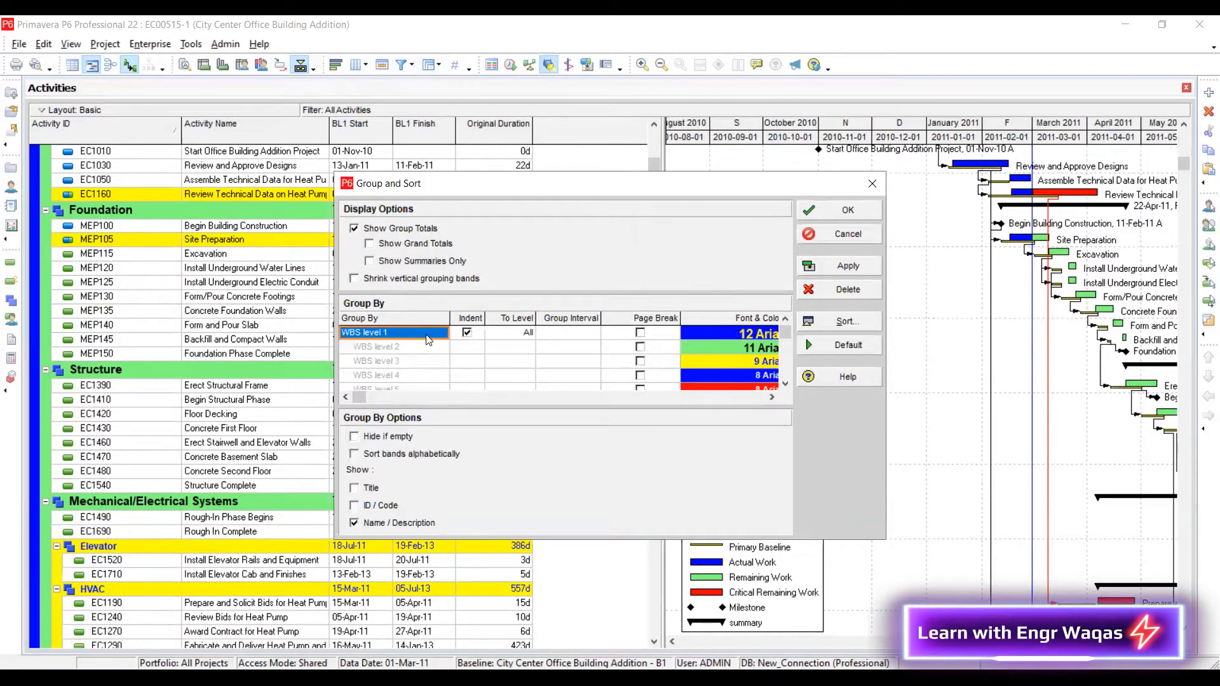
left_click(443, 333)
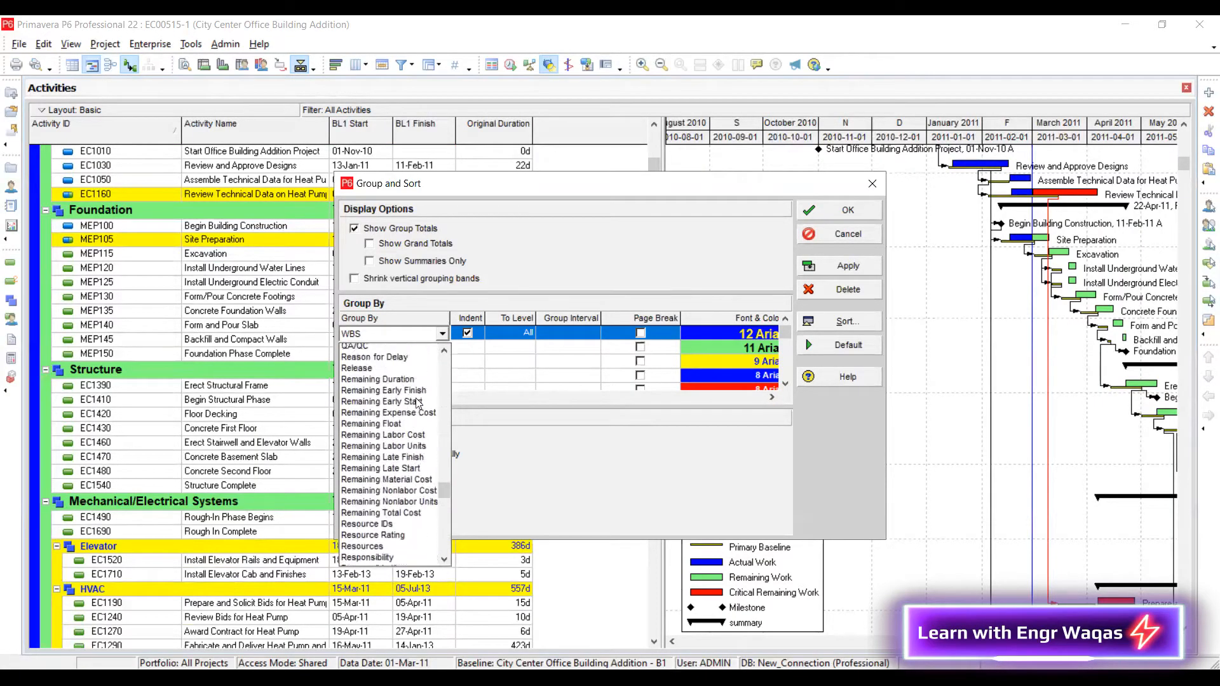
scroll("up", 3)
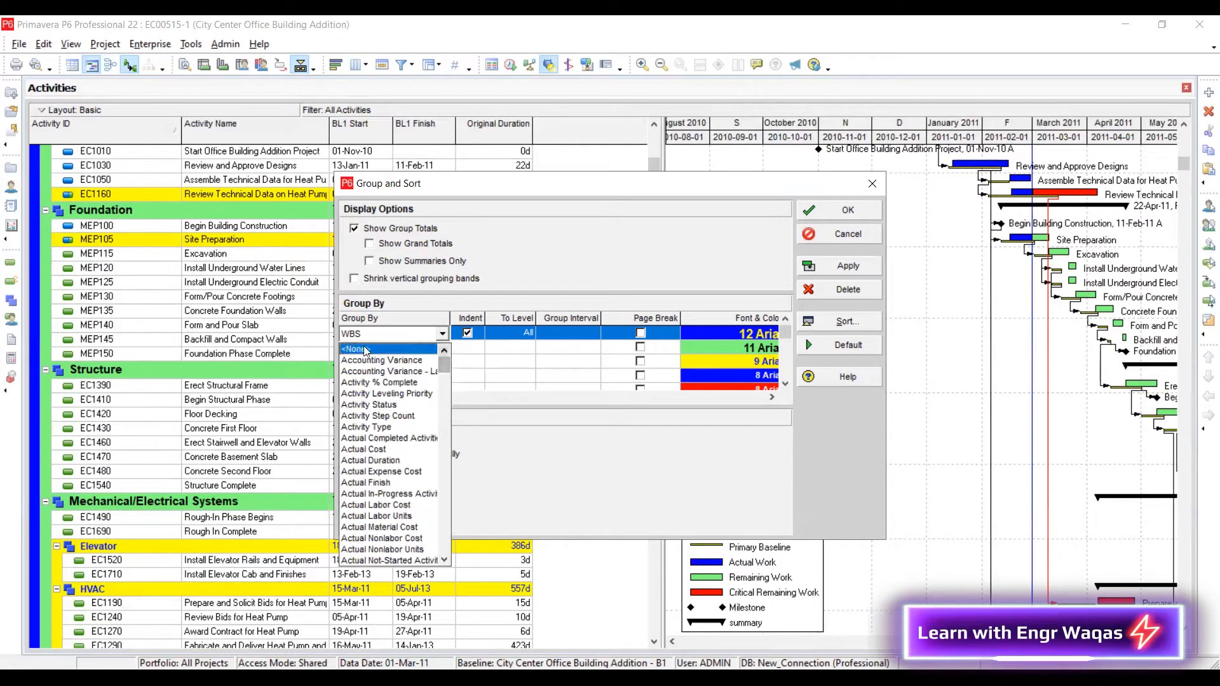
left_click(355, 348)
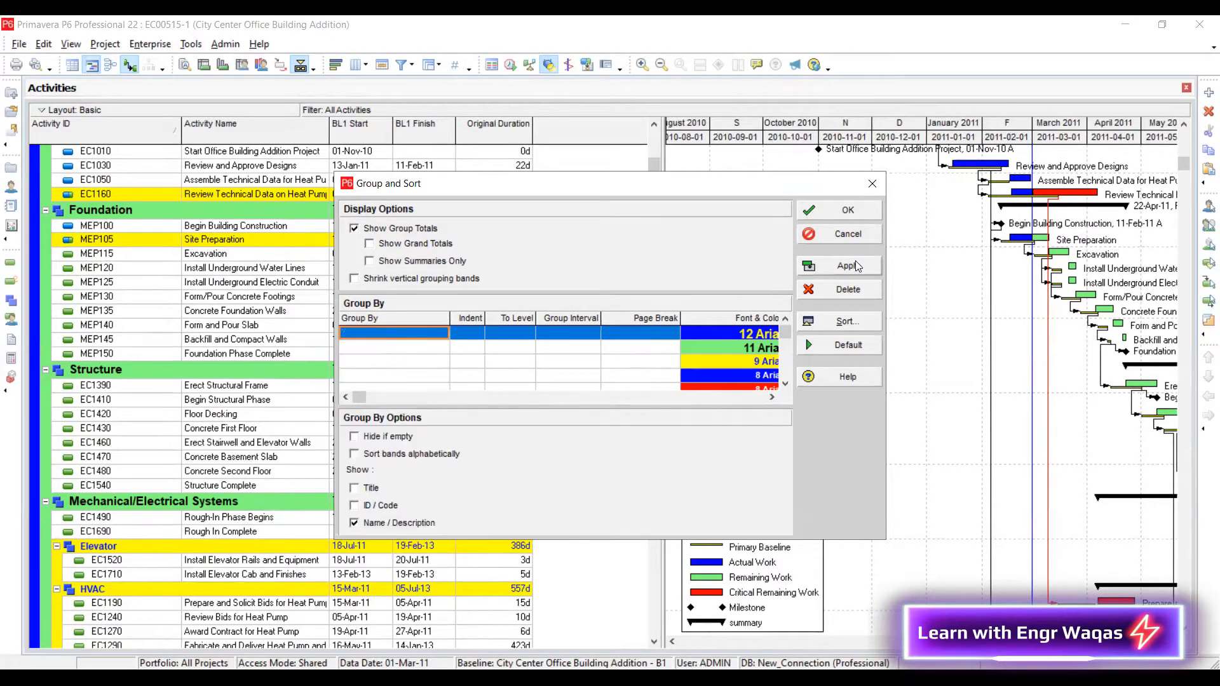
left_click(846, 210)
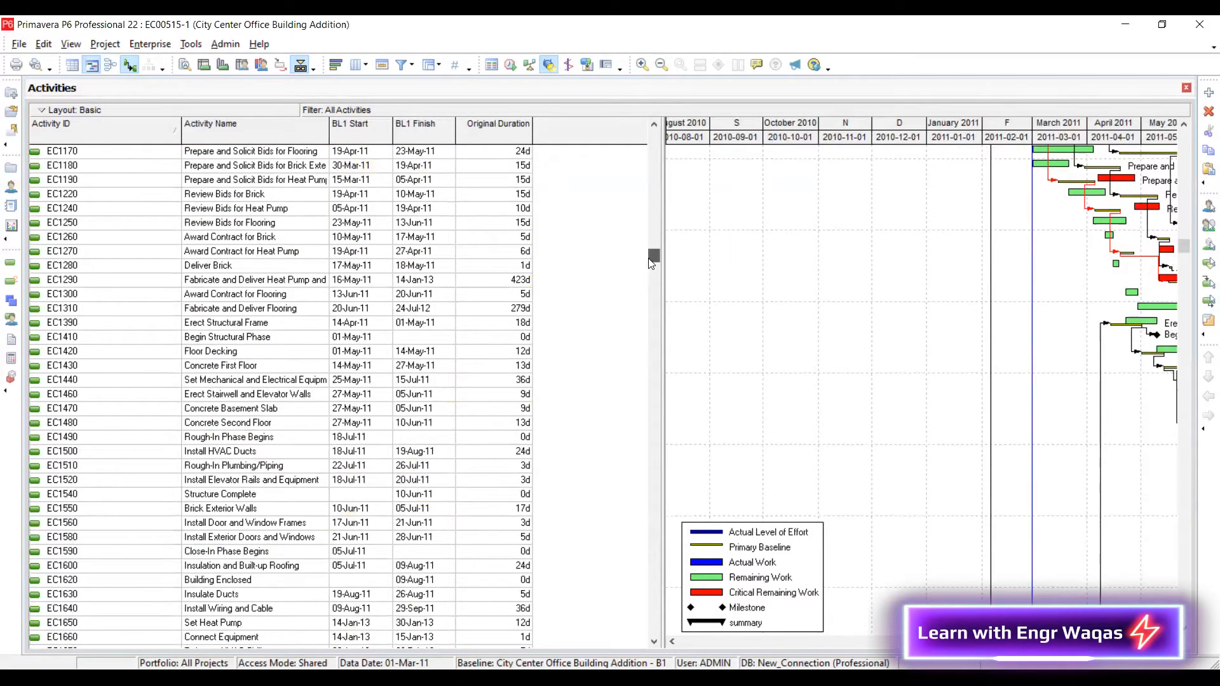
scroll("down", 3)
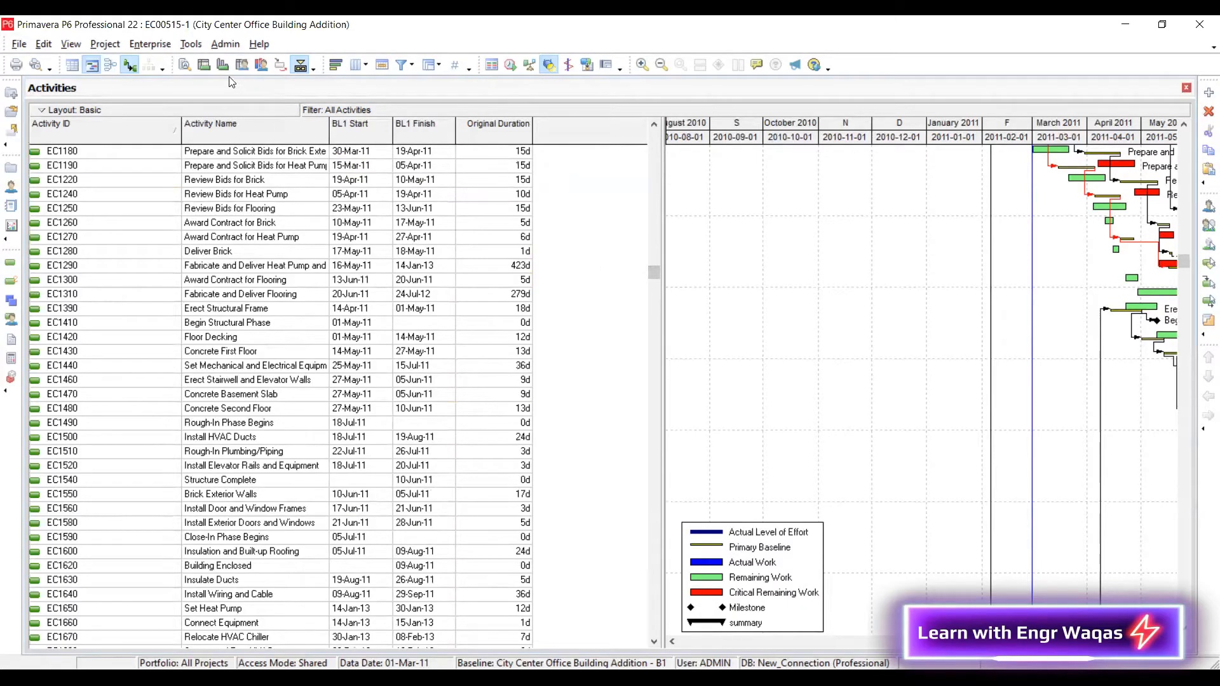
mouse_move(224, 65)
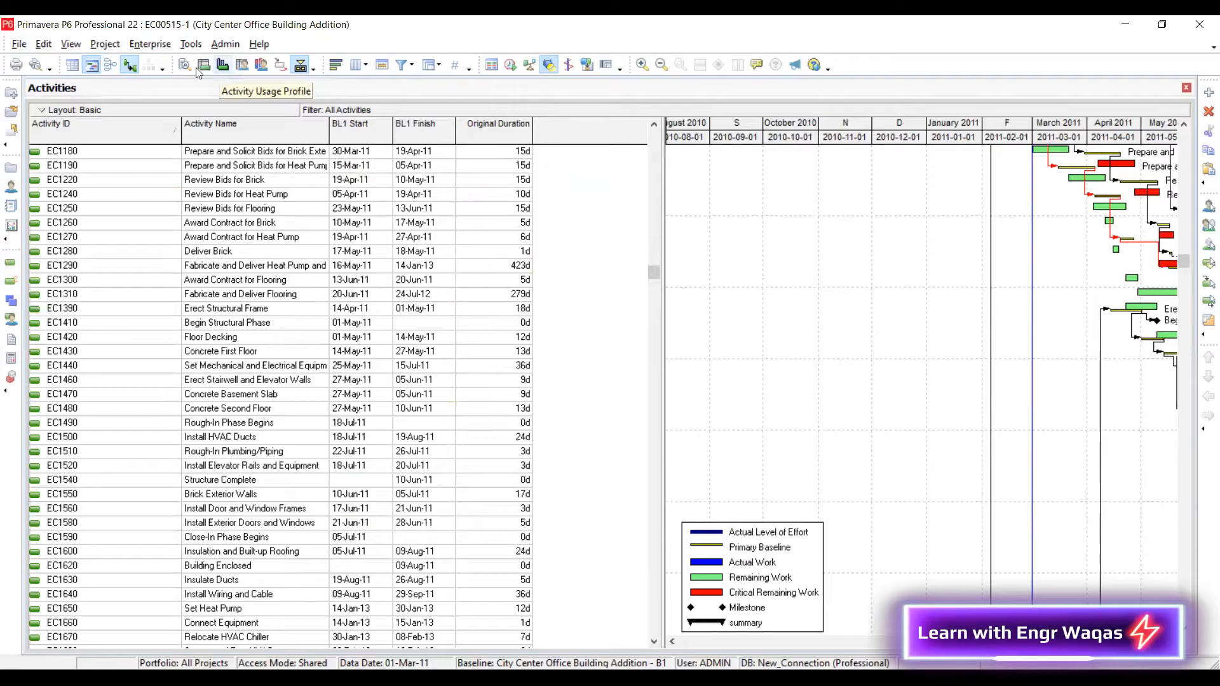
mouse_move(204, 64)
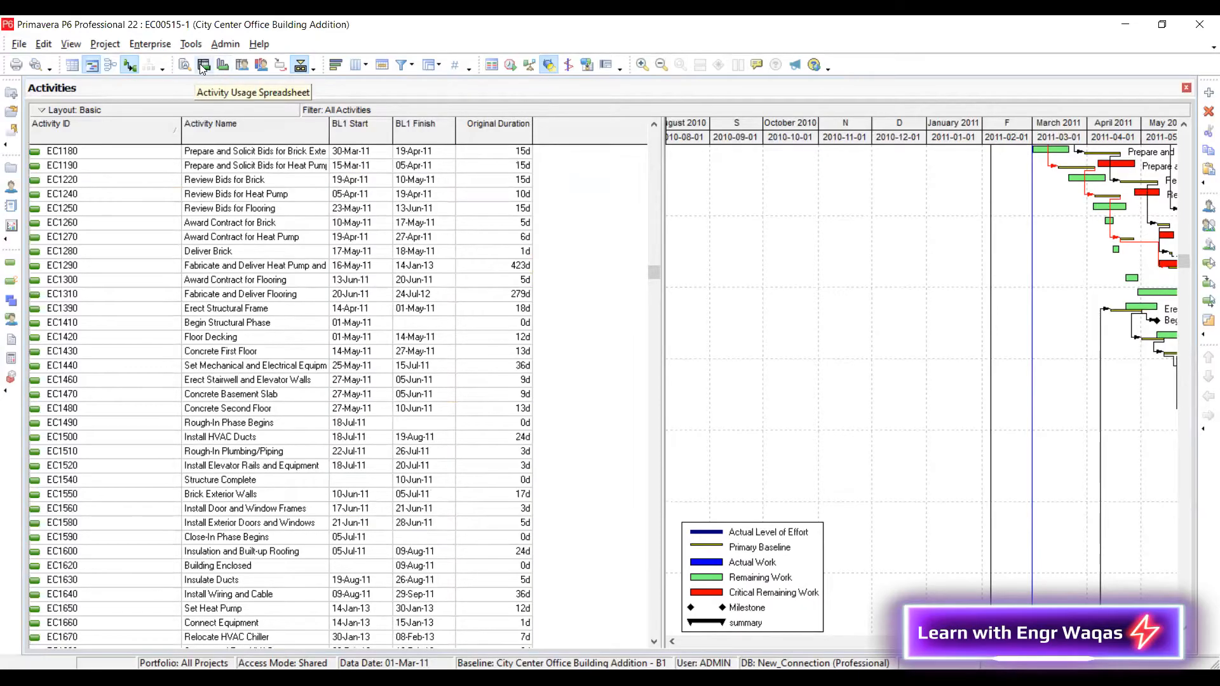
Show the Activity Usage Spreadsheet with monthly Budgeted Total Cost below the Gantt chart
left_click(204, 65)
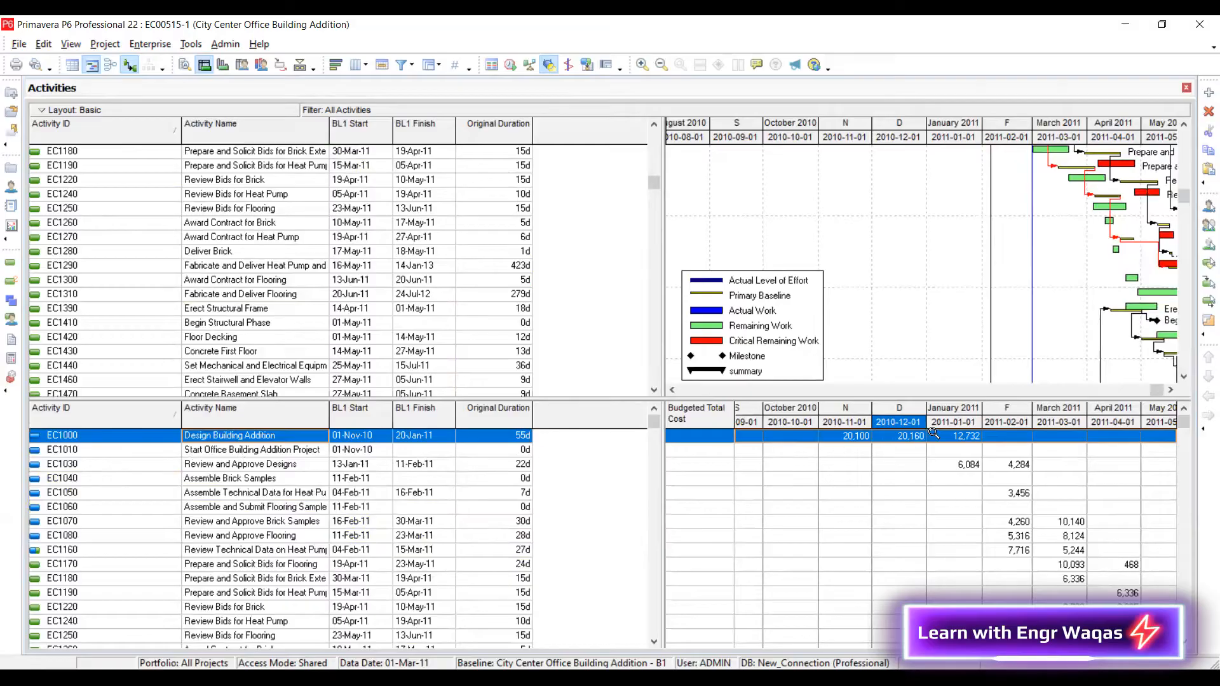
mouse_move(971, 421)
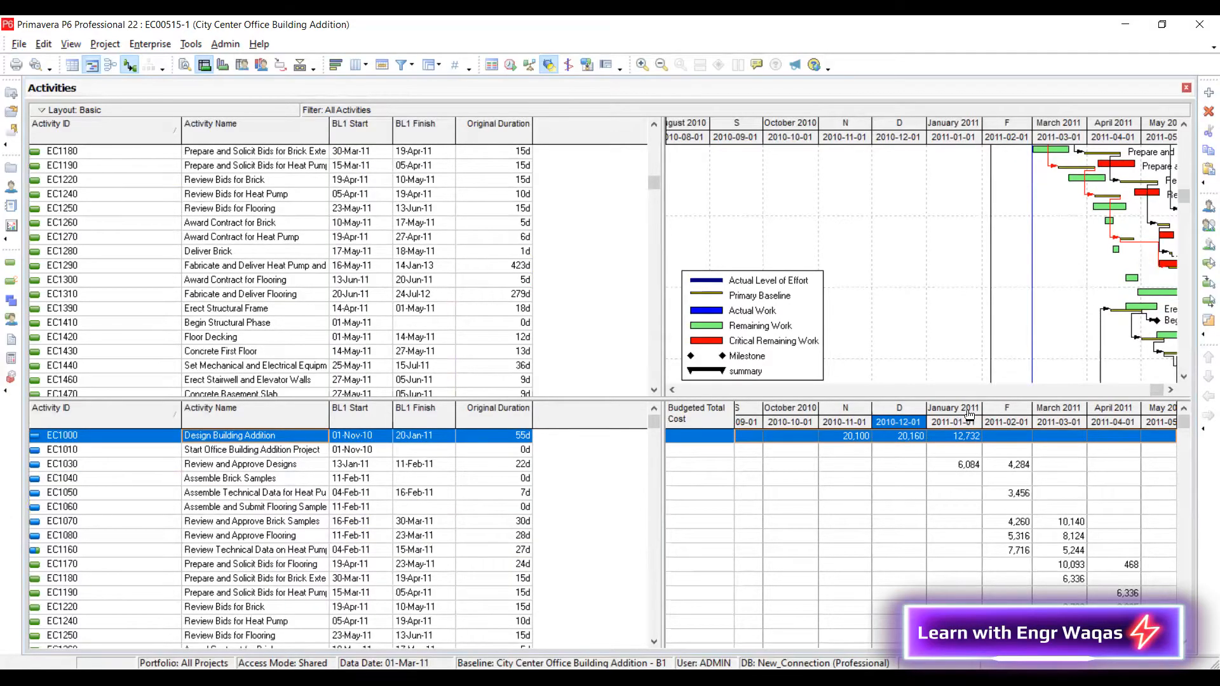
scroll("right", 3)
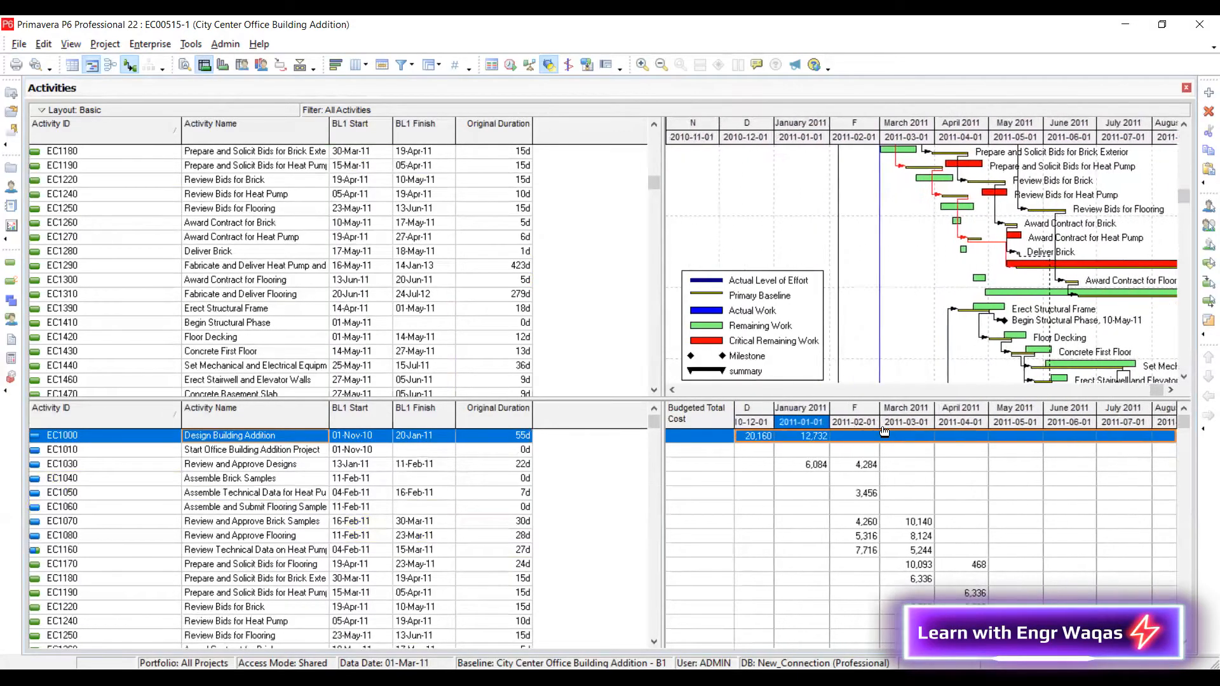
scroll("left", 3)
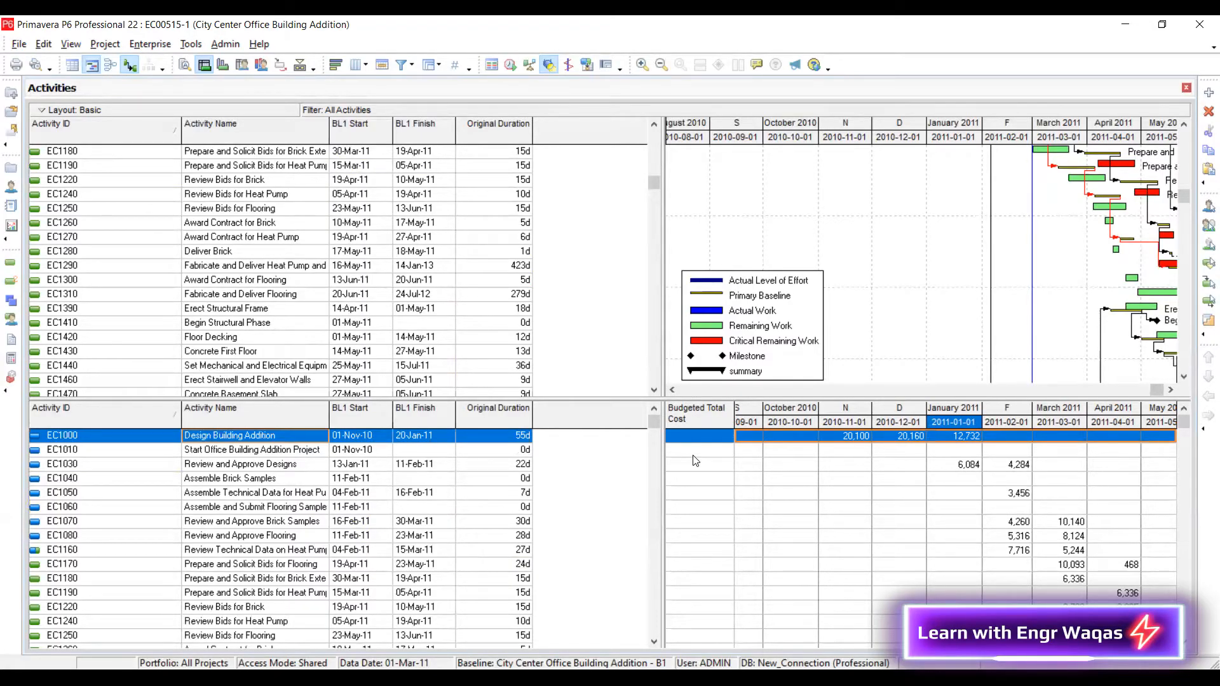
mouse_move(952, 469)
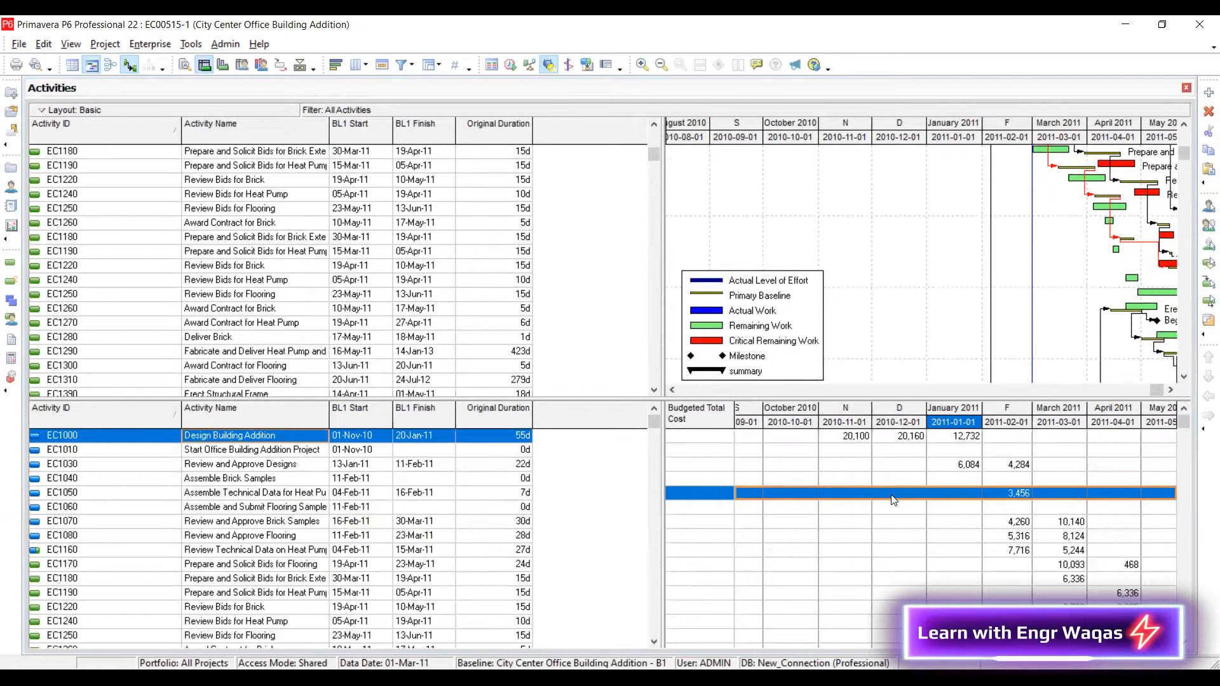
Browse the Cumulative and Time Interval categories in Spreadsheet Fields
right_click(891, 493)
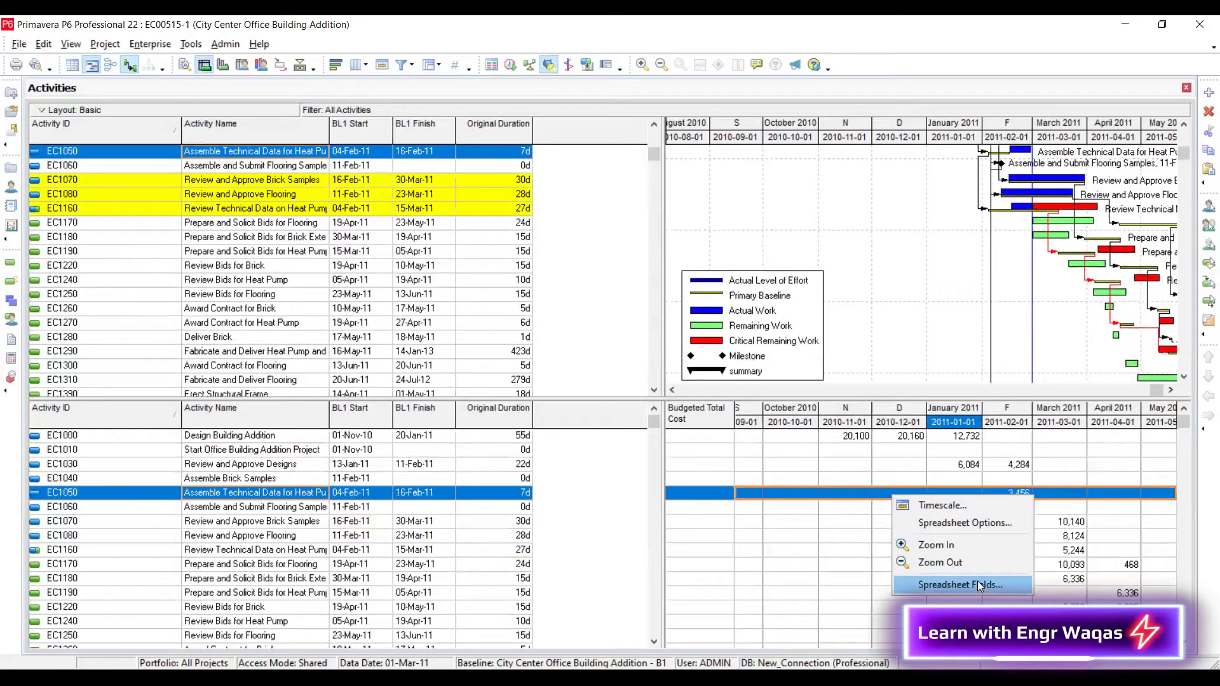
left_click(959, 584)
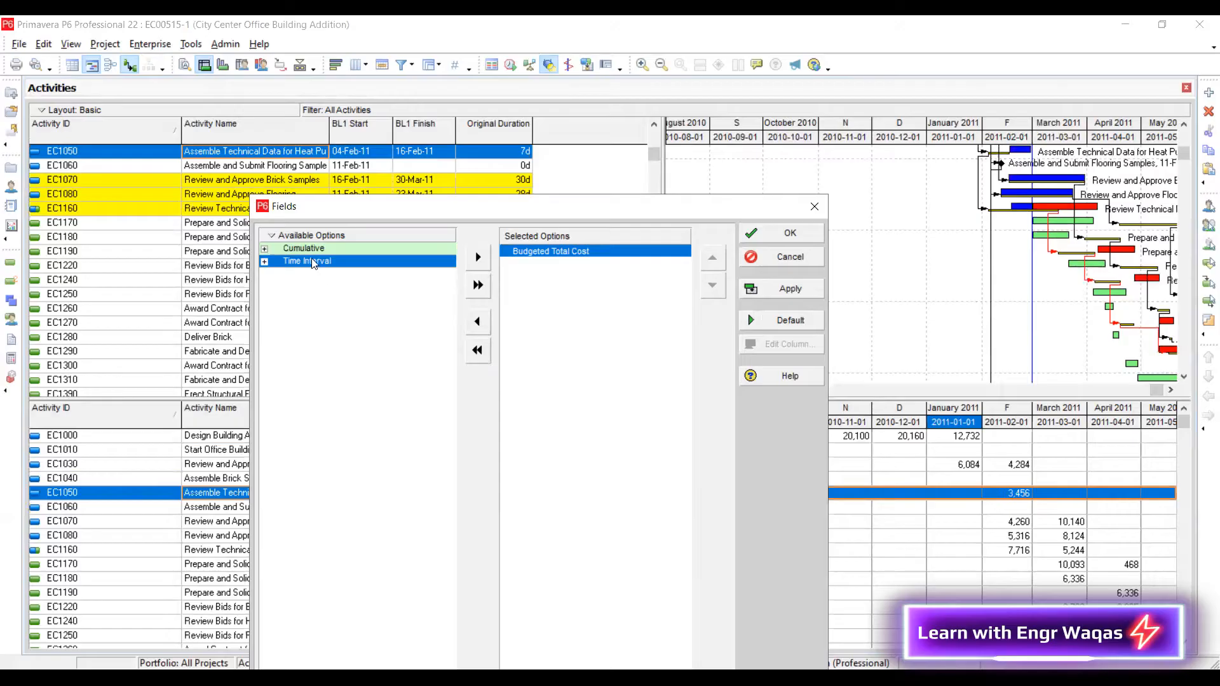
left_click(265, 248)
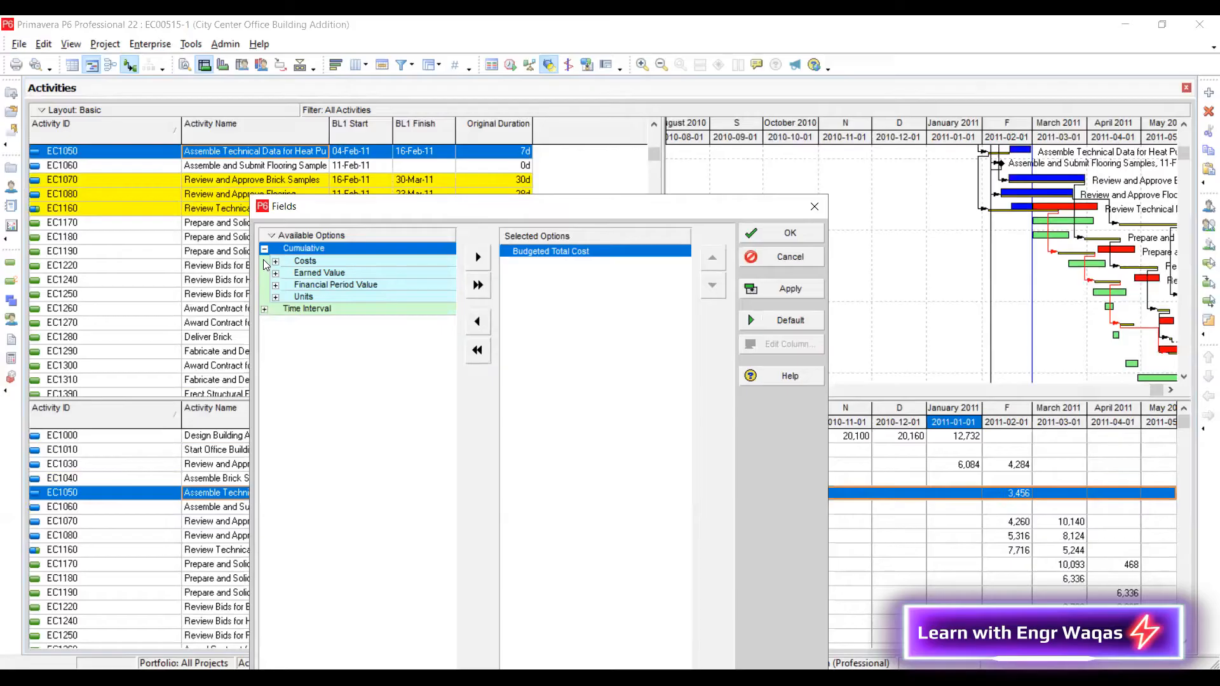
left_click(264, 309)
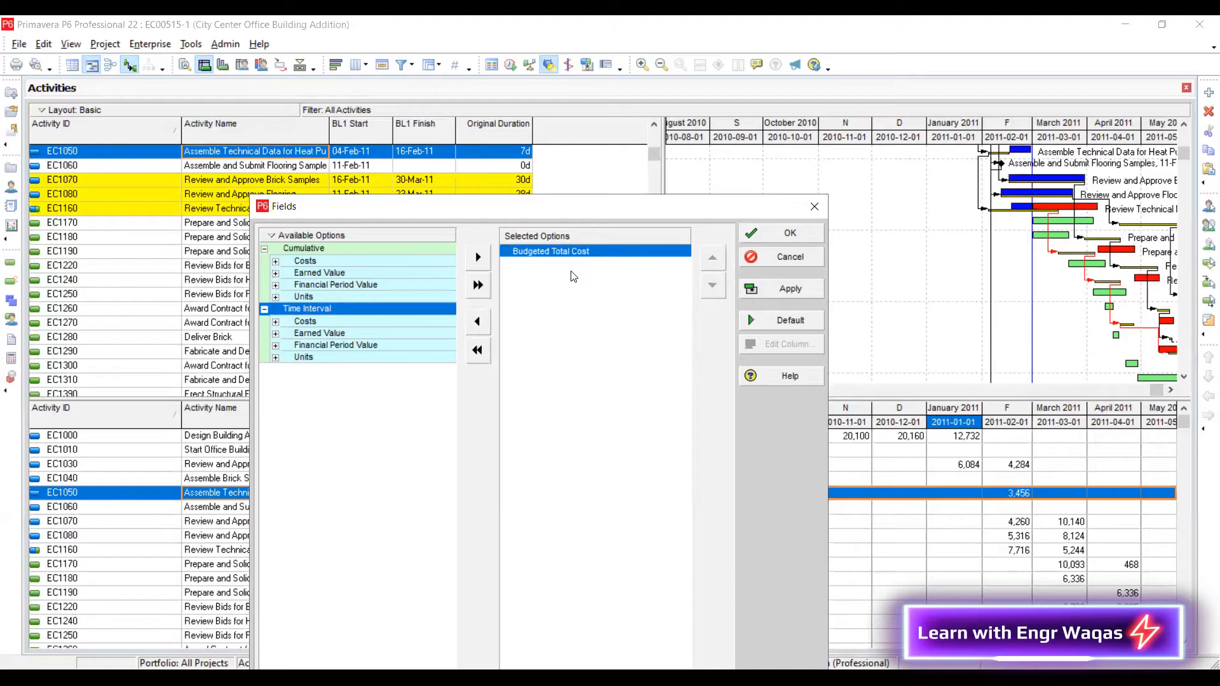
mouse_move(294, 334)
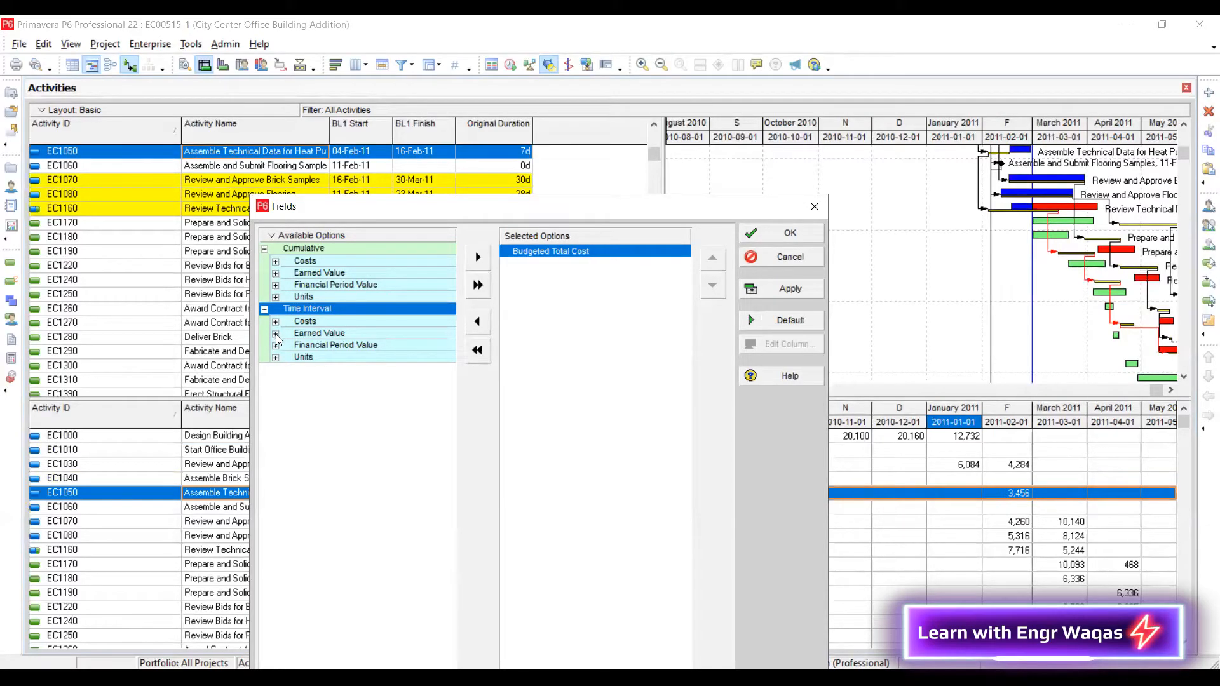
Review Earned Value and Units fields, keeping Budgeted Total Cost as the only field
left_click(276, 333)
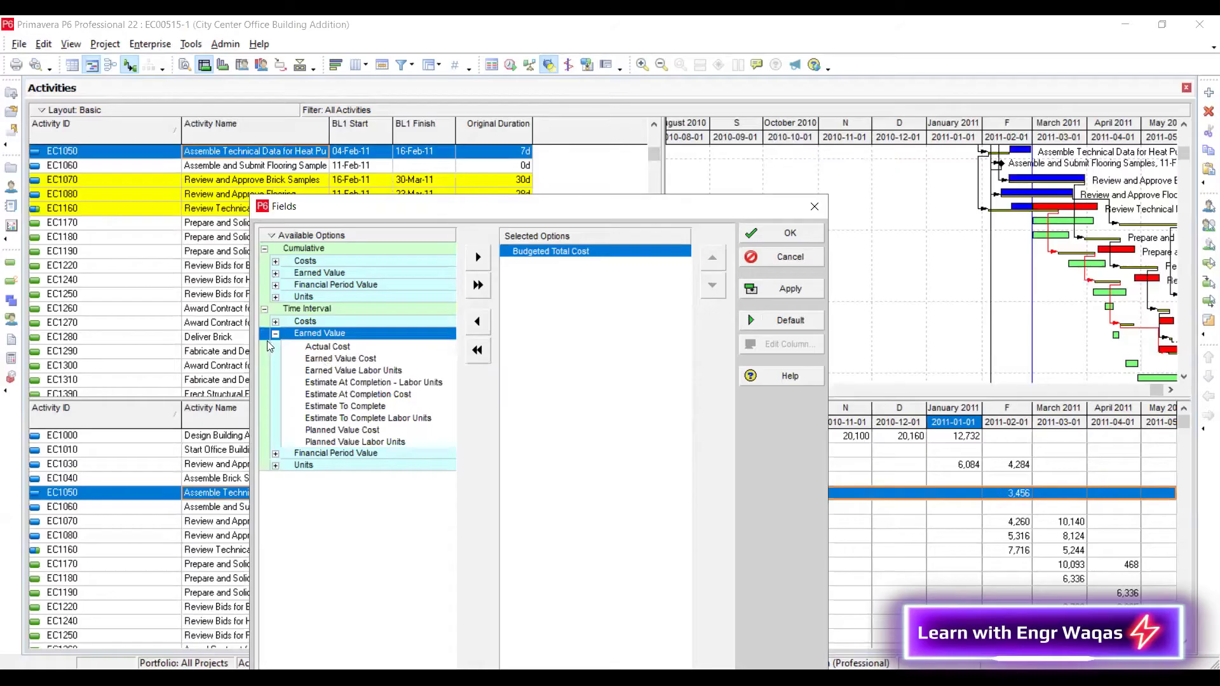
left_click(276, 332)
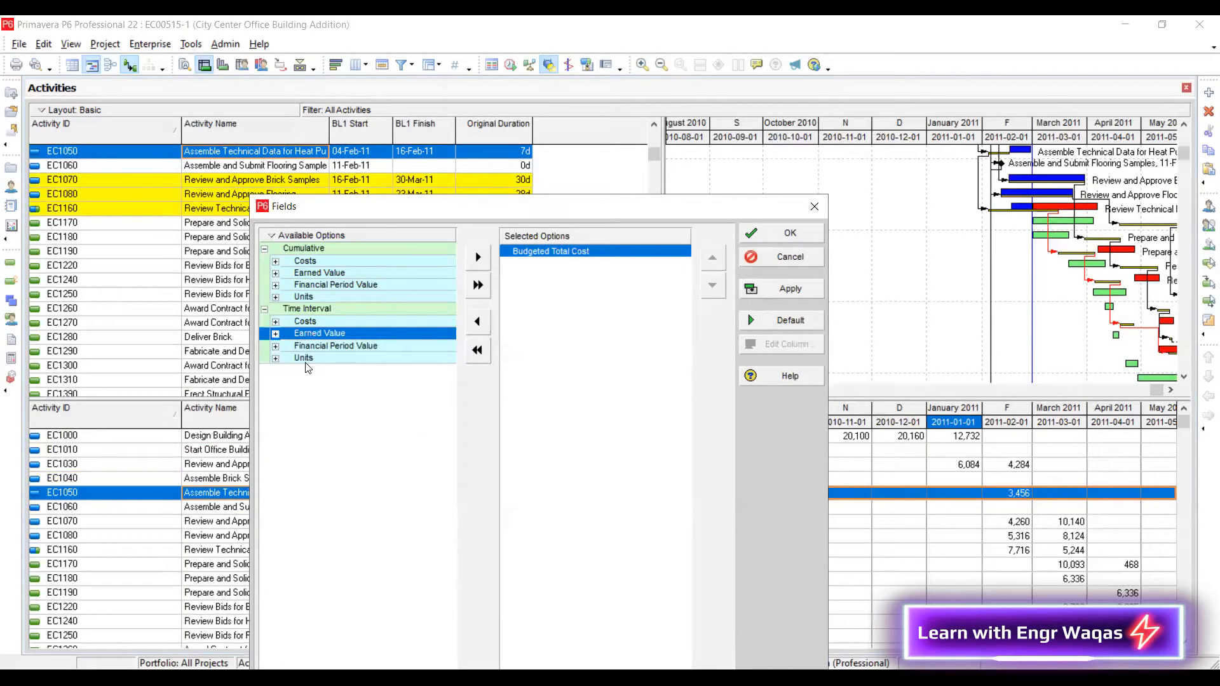
left_click(276, 358)
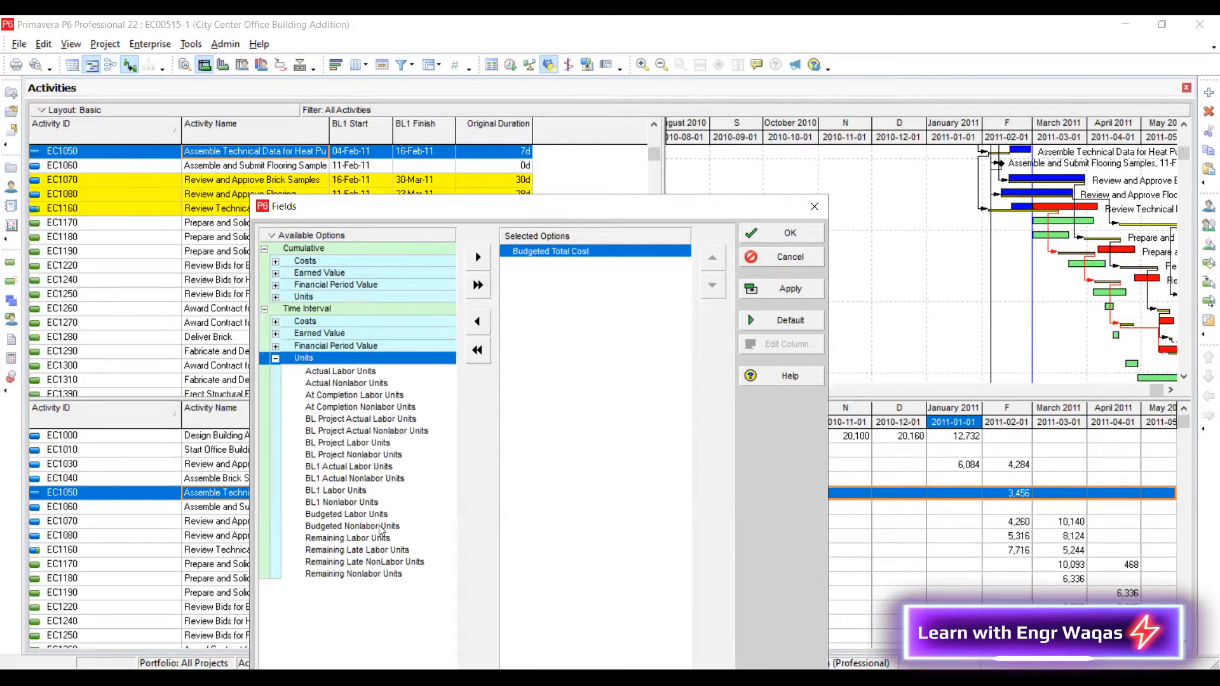
left_click(346, 513)
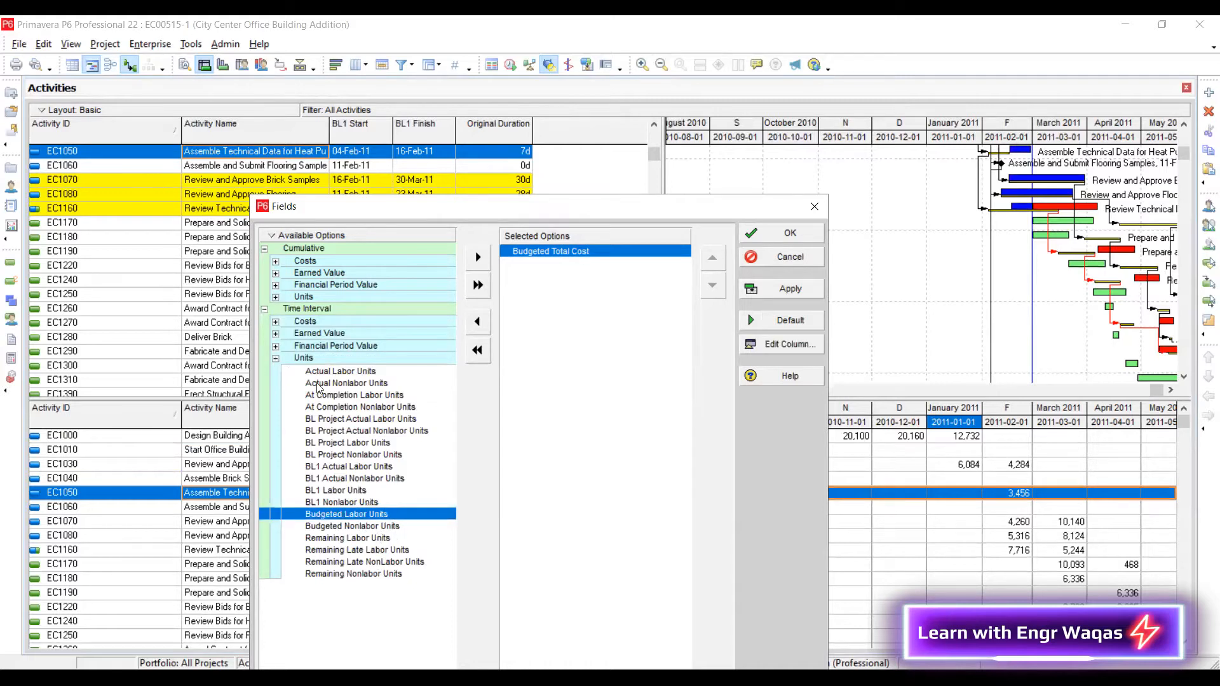
left_click(275, 357)
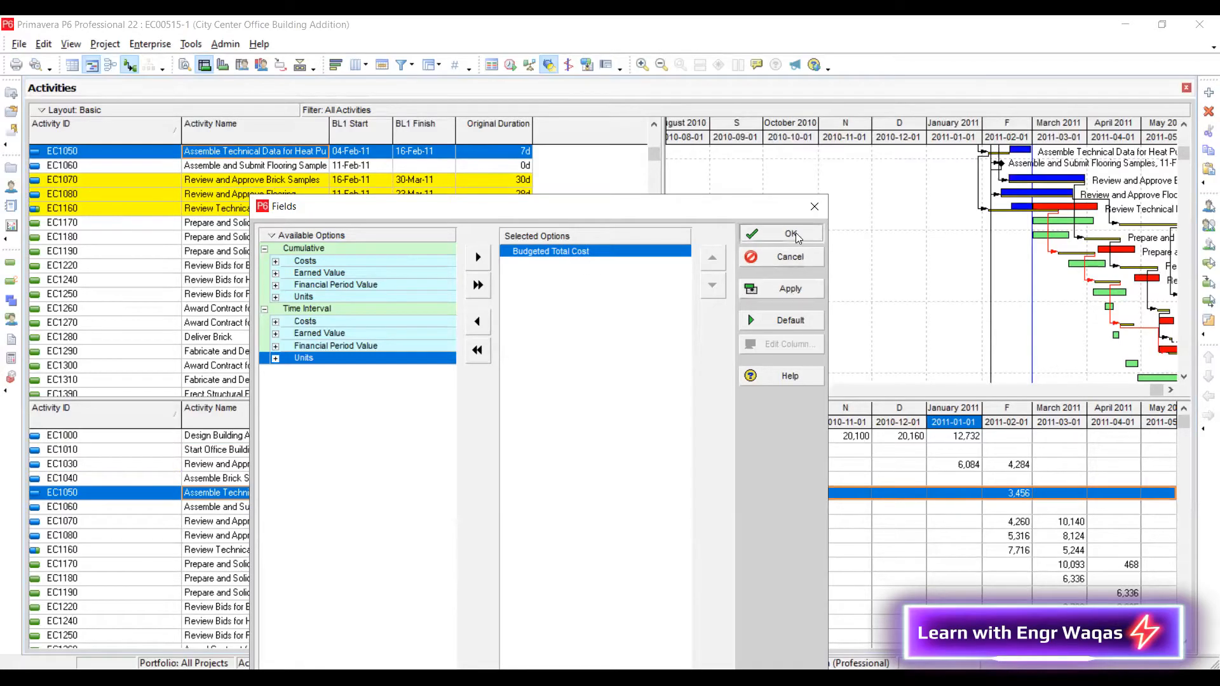
left_click(789, 234)
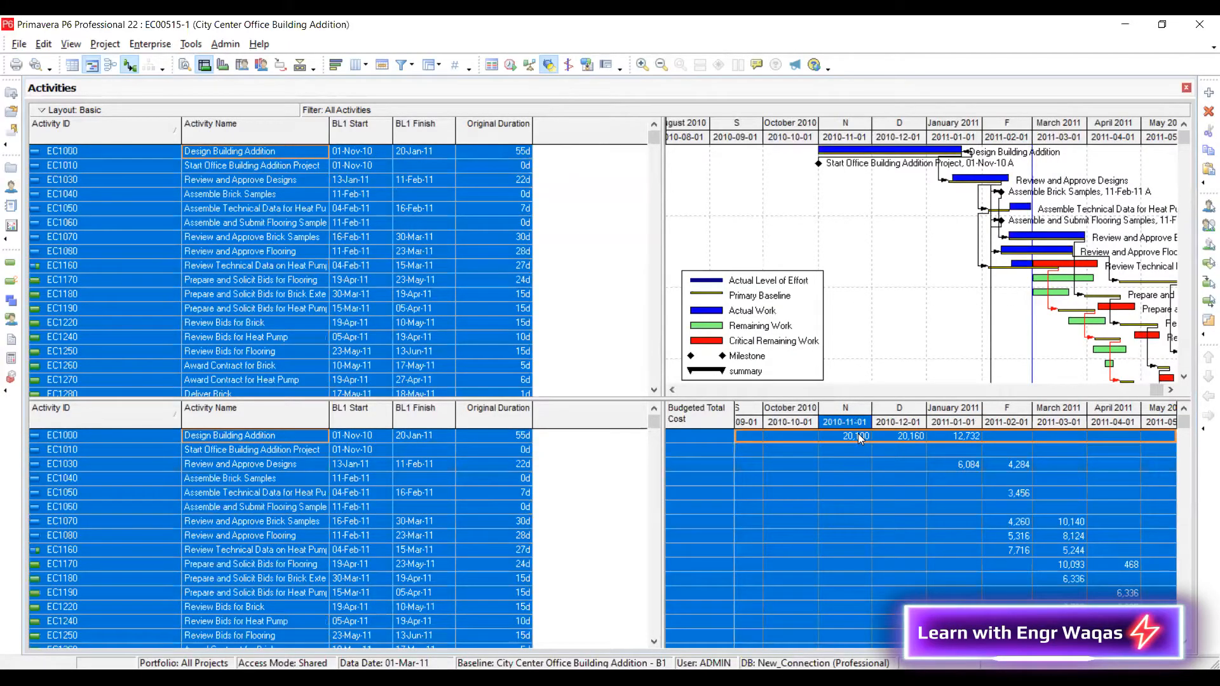
right_click(847, 505)
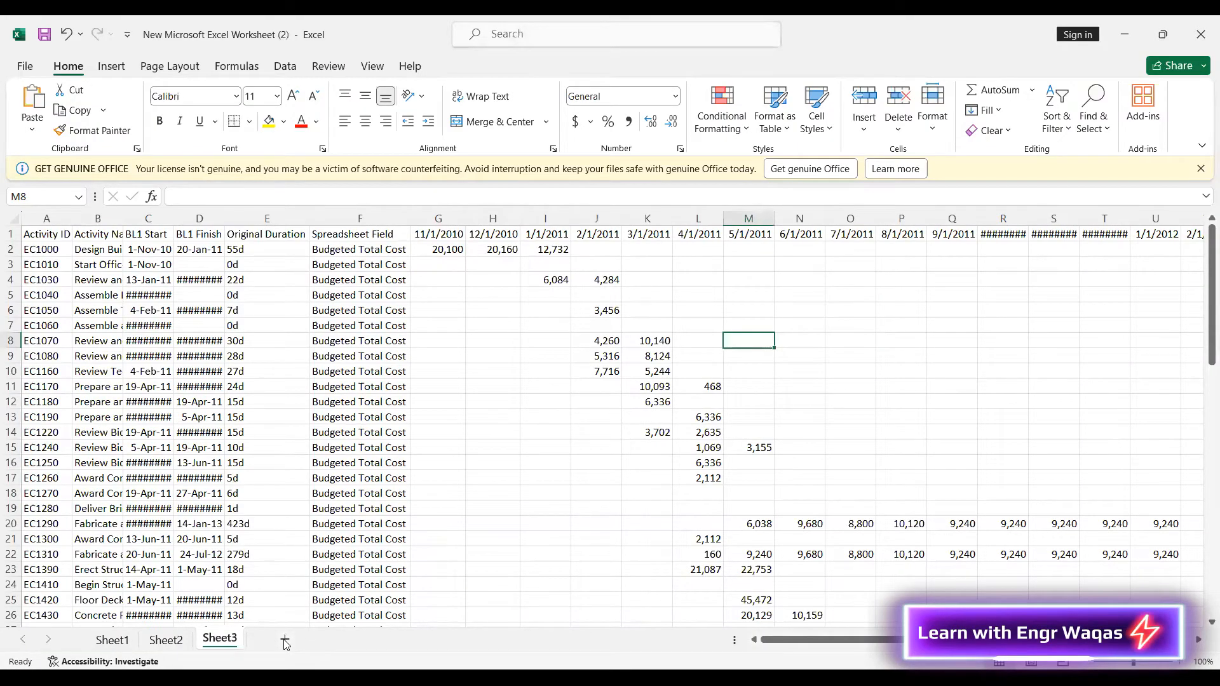
Widen columns G and H so their month dates, such as 12/1/2010, show in full
left_click(285, 639)
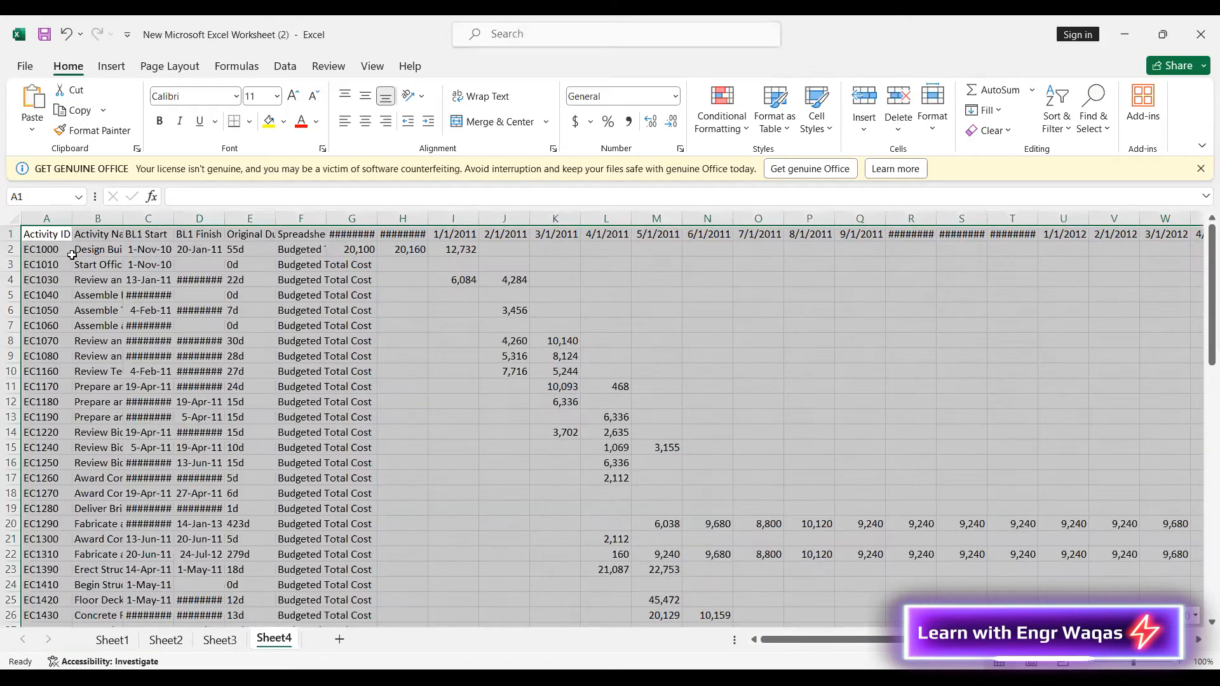
left_click(405, 326)
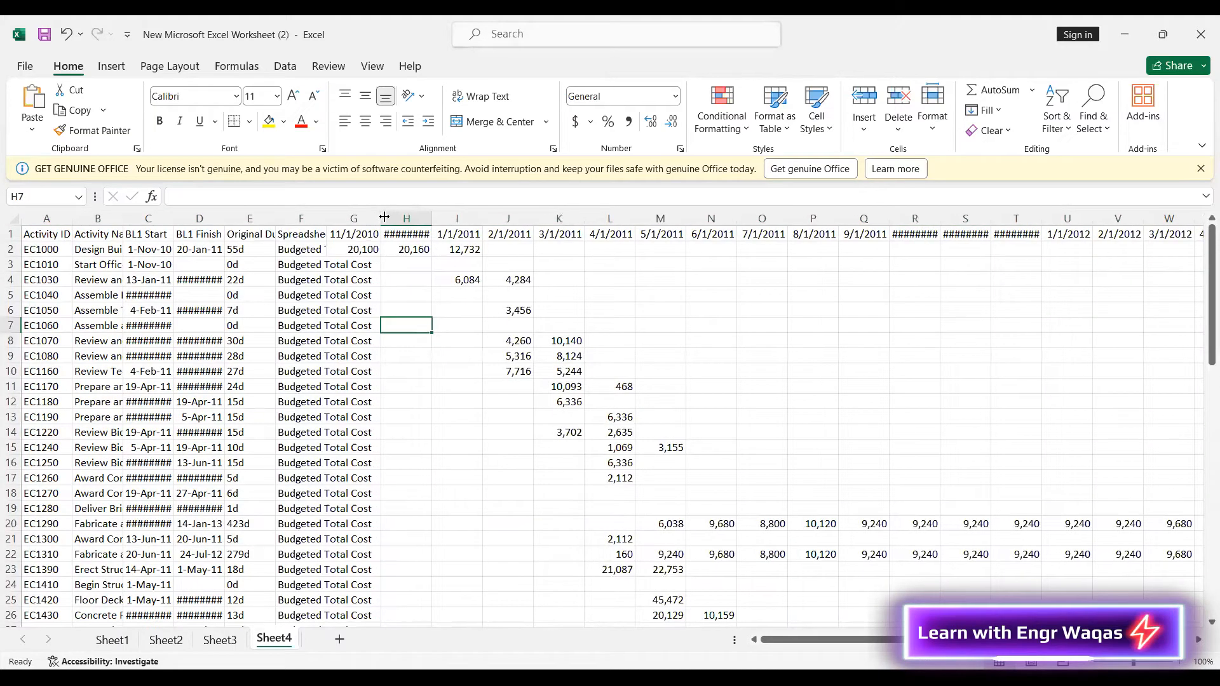
left_click_drag(382, 217, 408, 217)
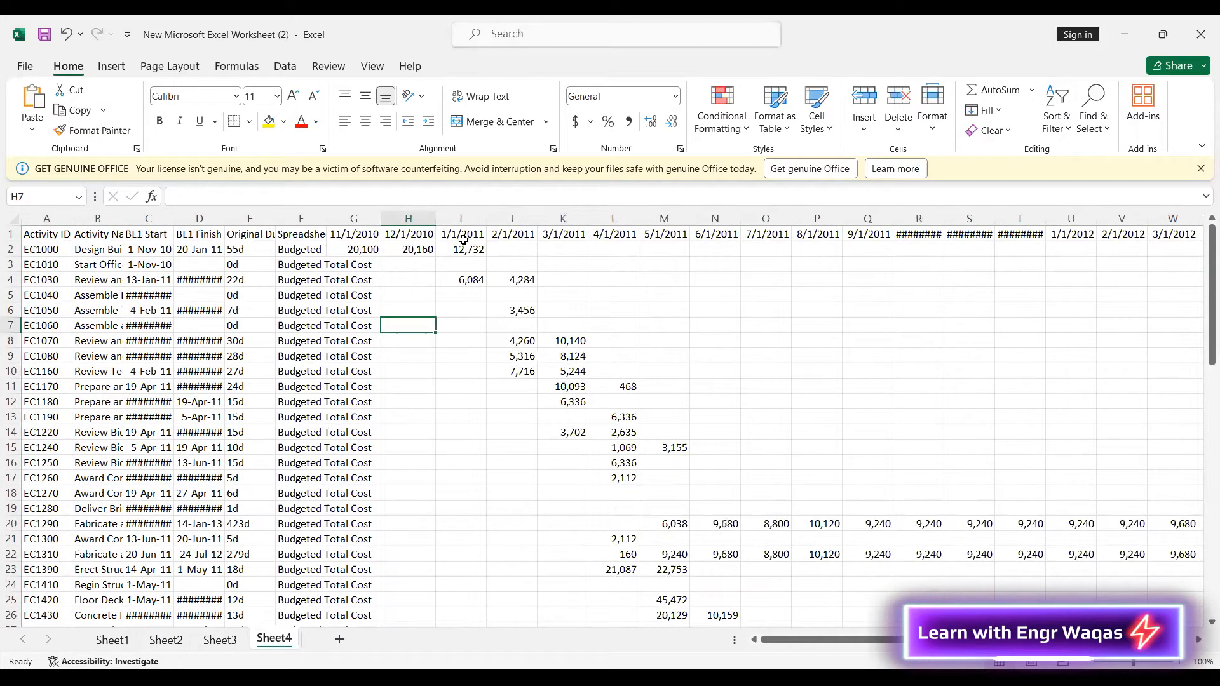
left_click(460, 234)
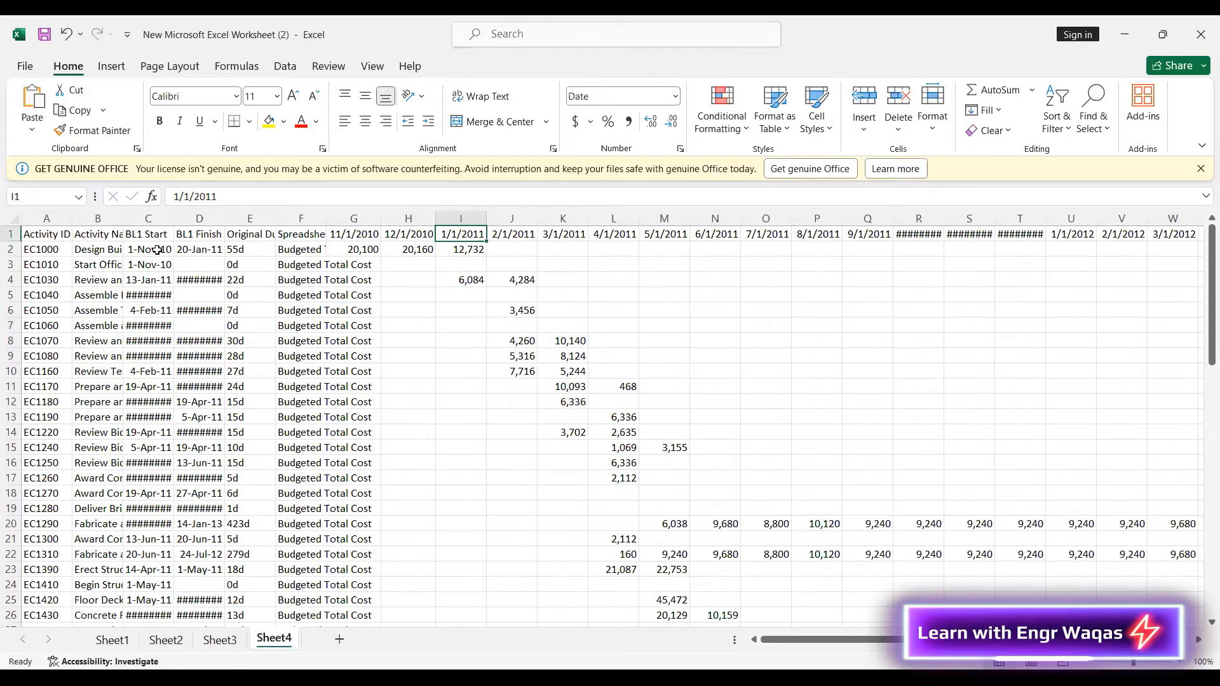
mouse_move(175, 263)
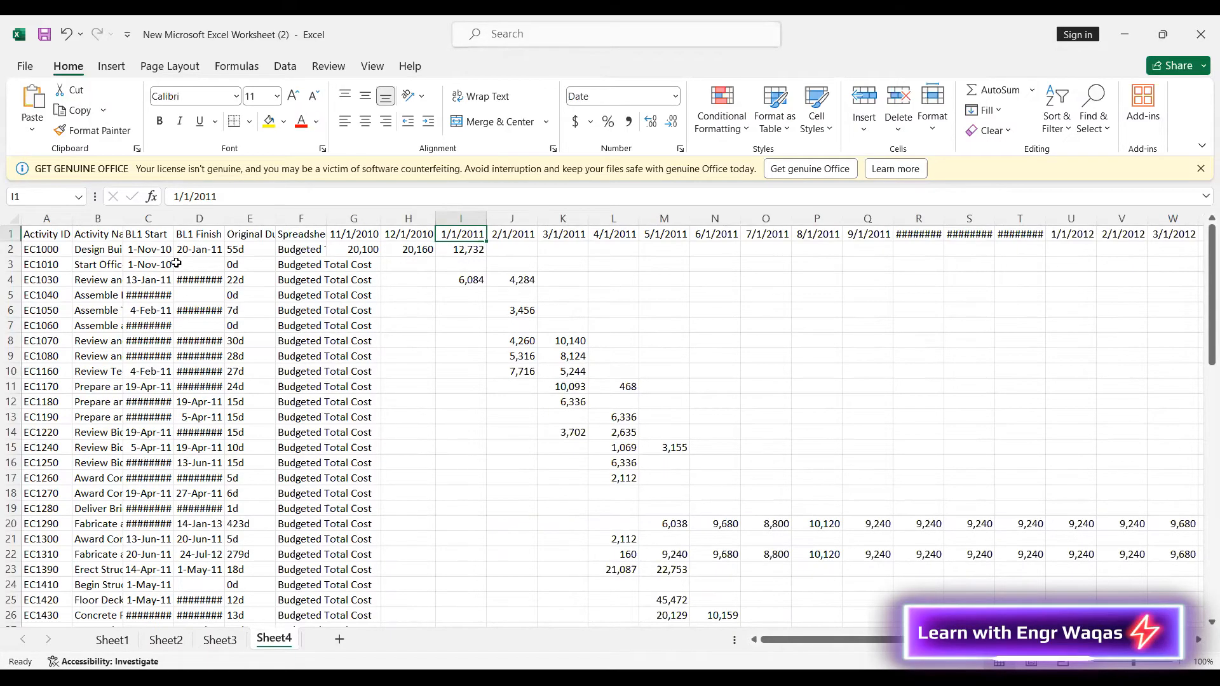
Review the pasted activity rows and select column G of monthly costs
scroll("down", 3)
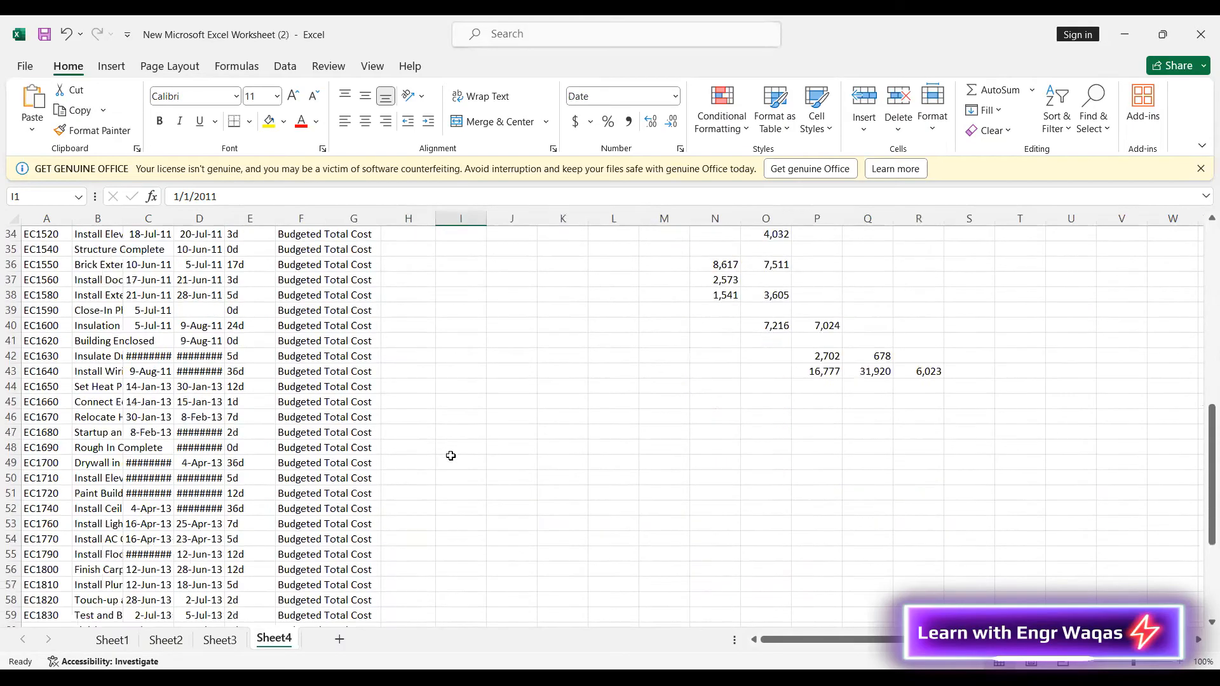
scroll("down", 3)
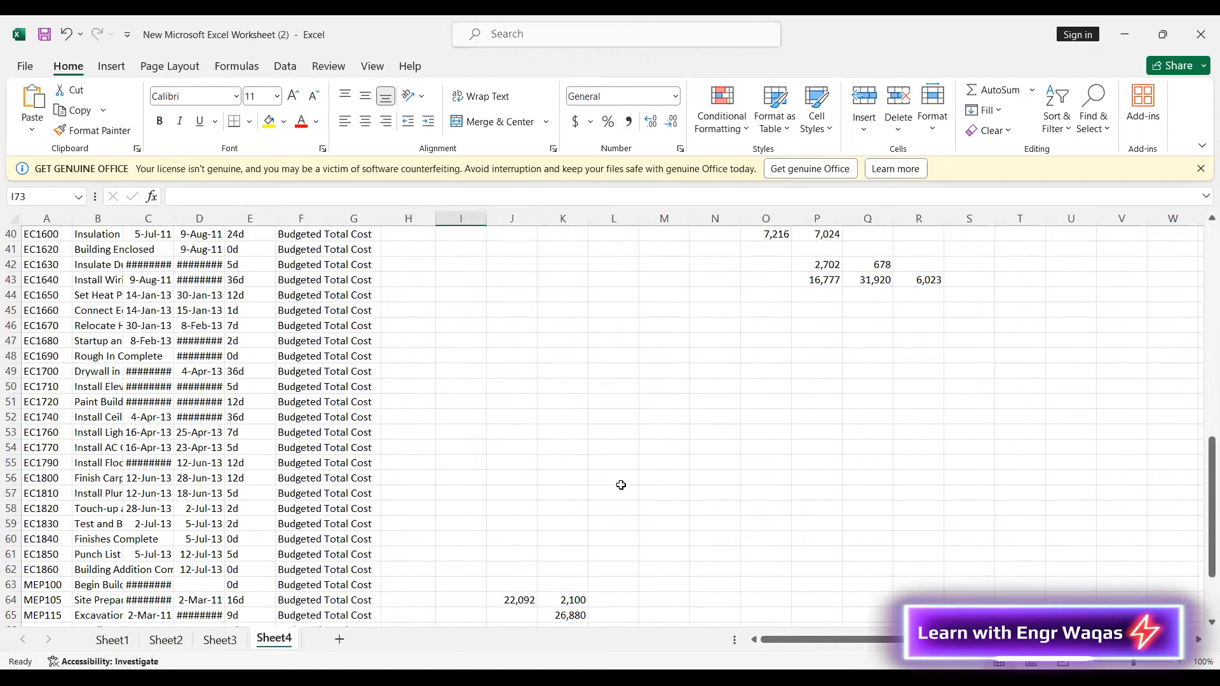
scroll("up", 3)
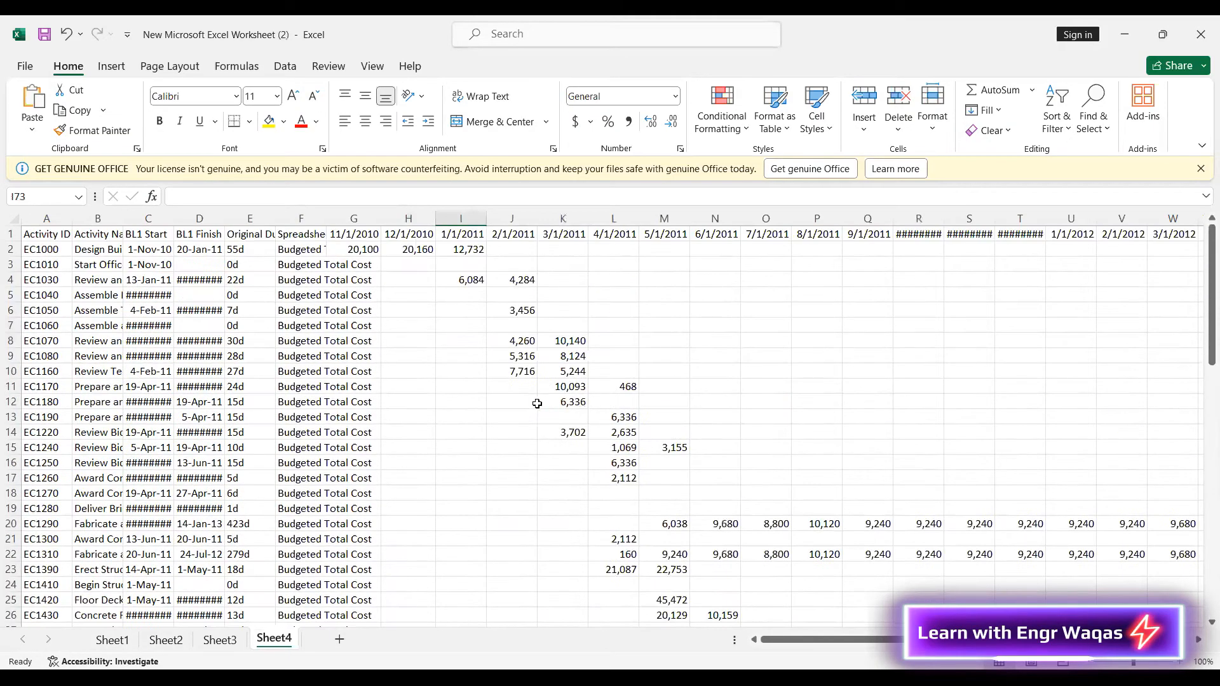
left_click(408, 217)
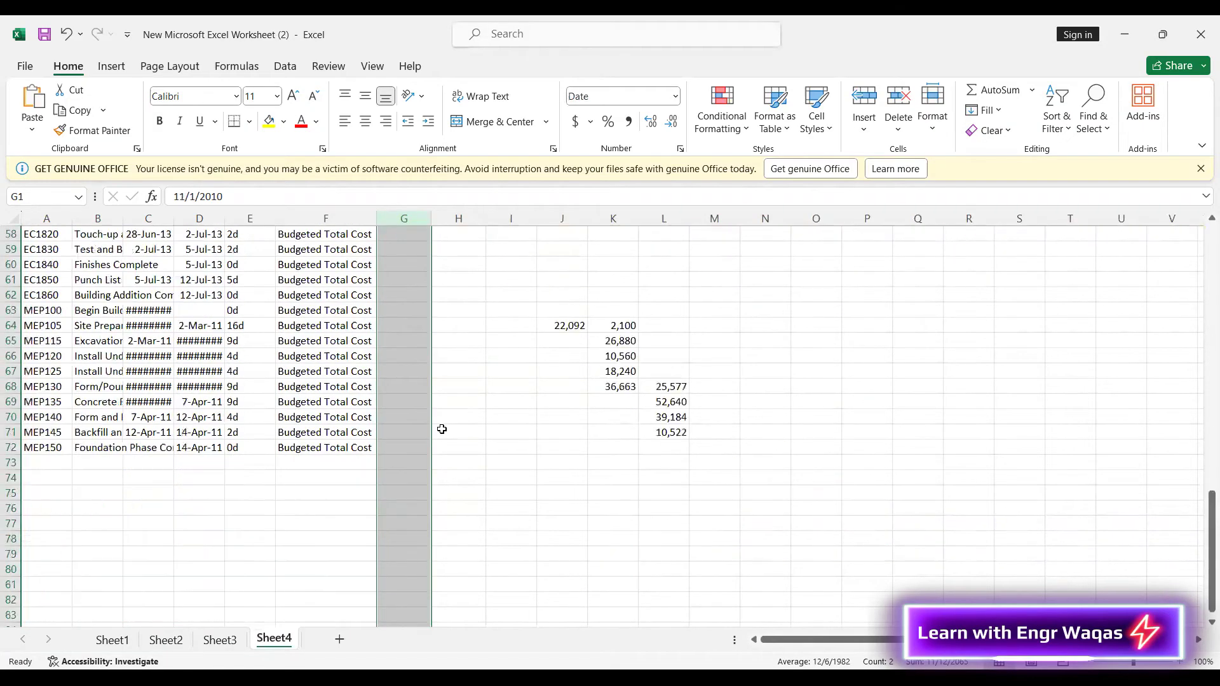
Enter =SUM(G2:G72) in G73 as the first monthly cost total
left_click(403, 279)
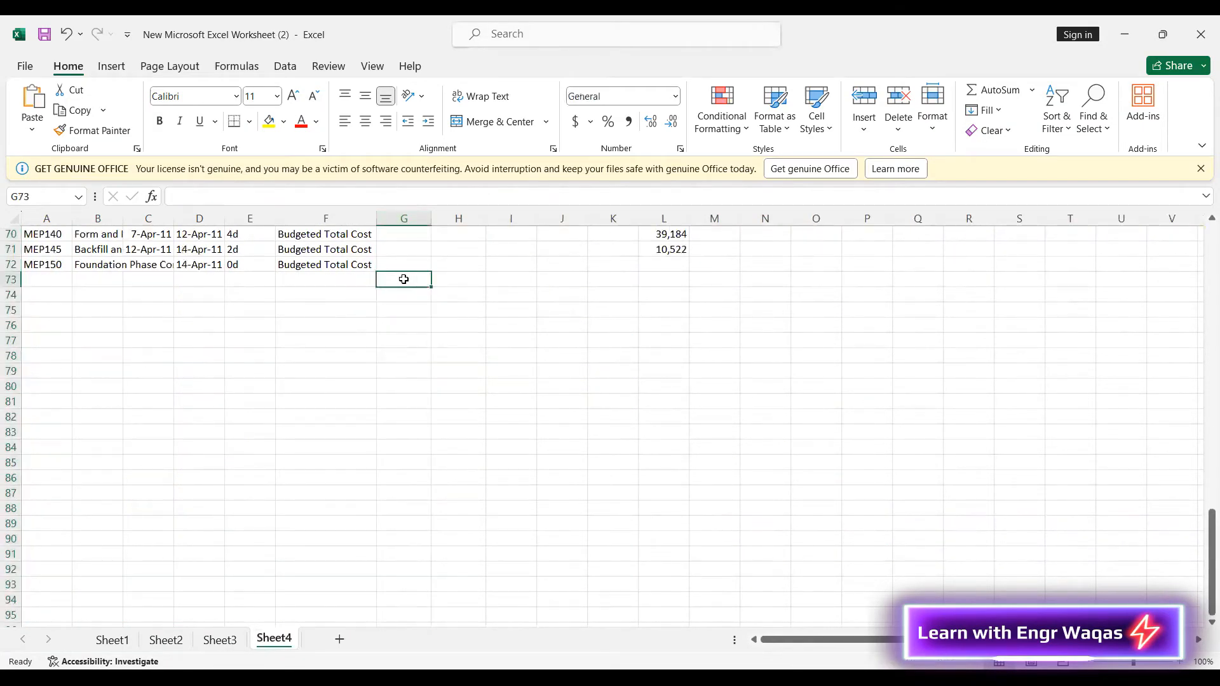
type("=s")
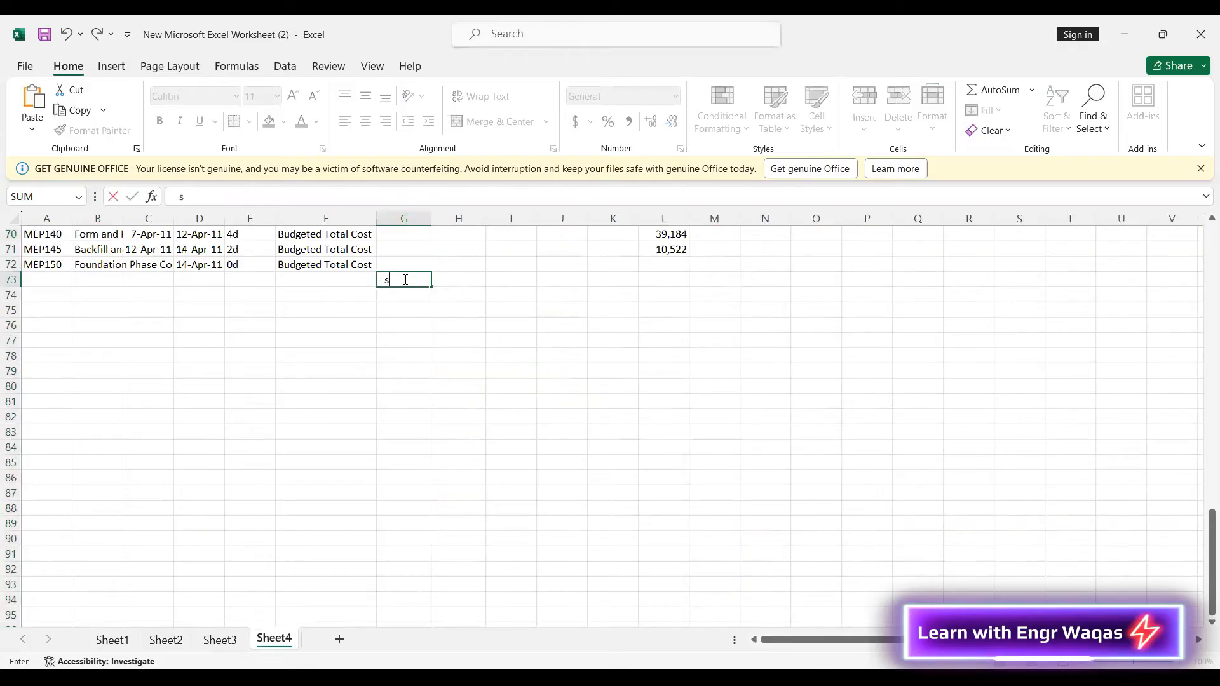
type("um(G2:G72")
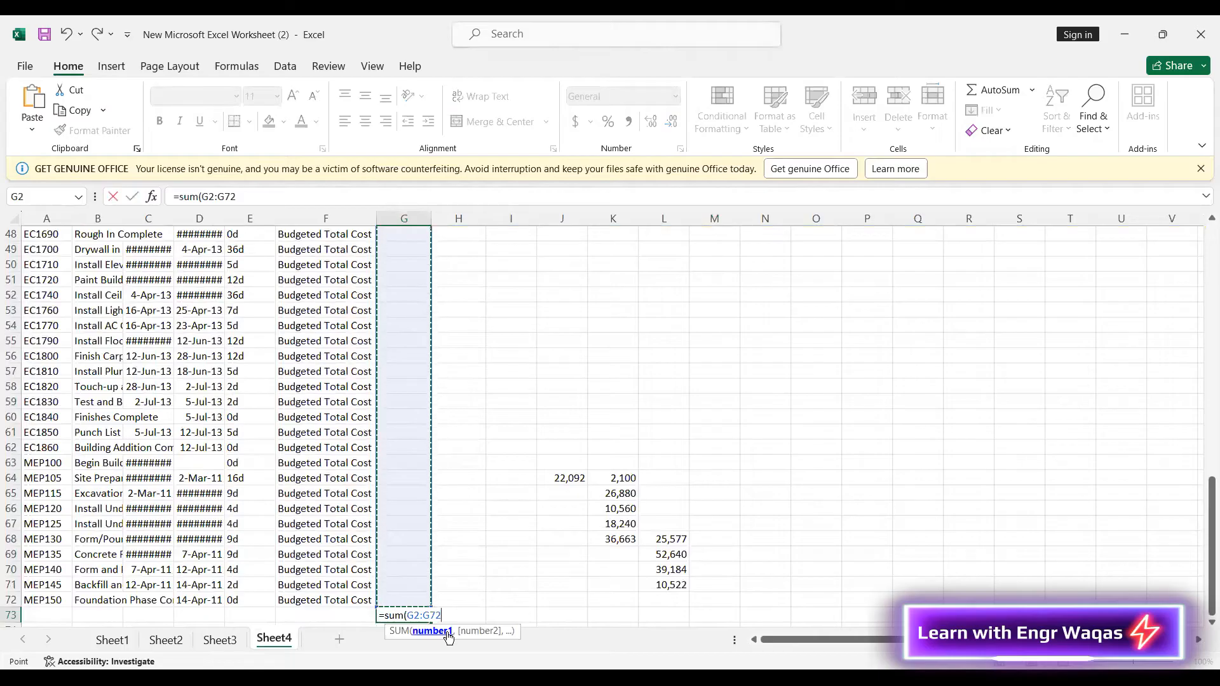
key("Return")
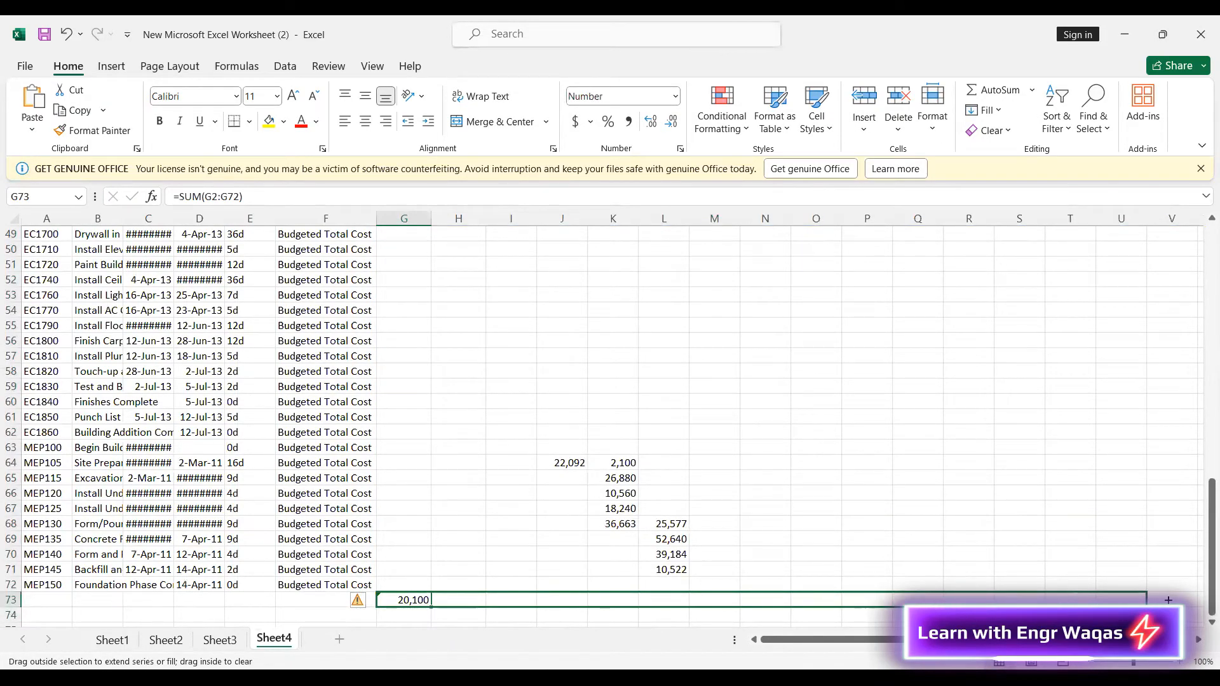
Fill the monthly total across row 73 to column AL and select G74
scroll("right", 3)
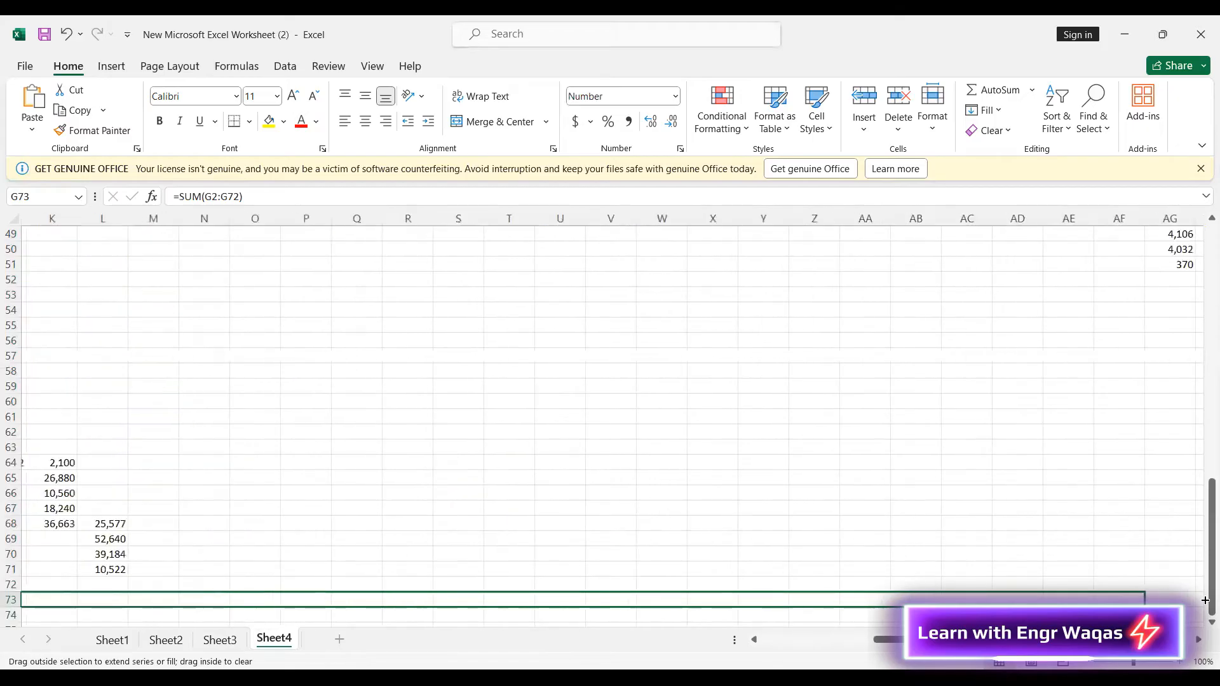
scroll("right", 3)
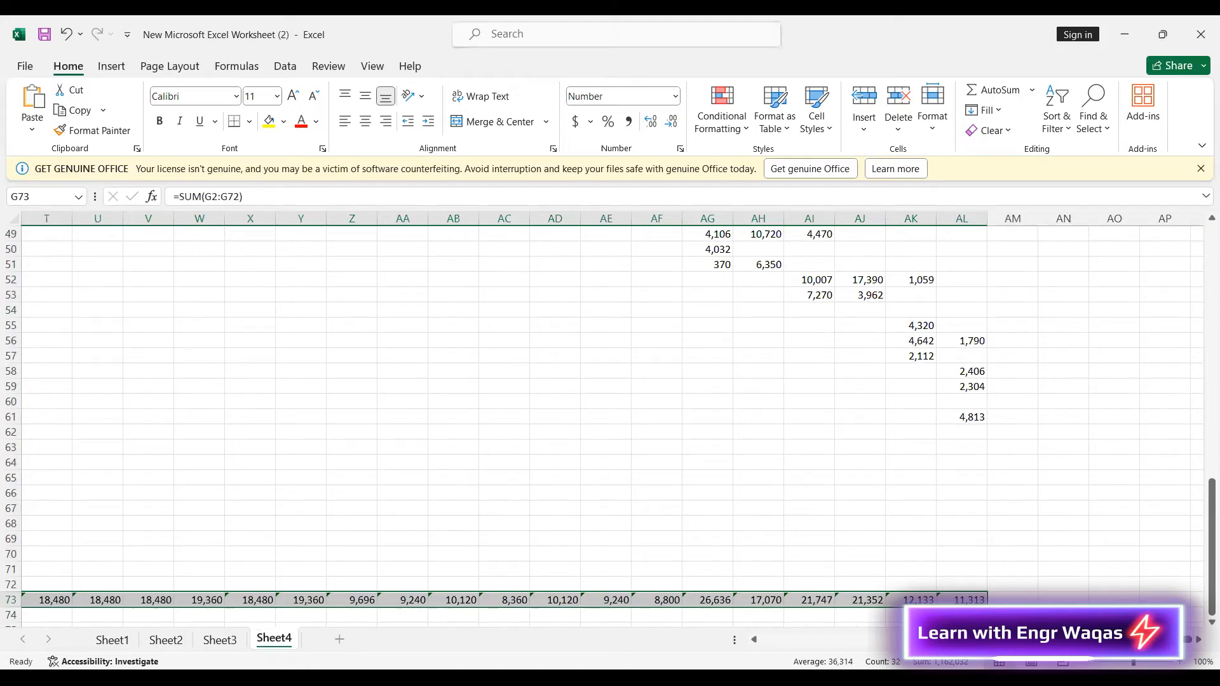
scroll("left", 3)
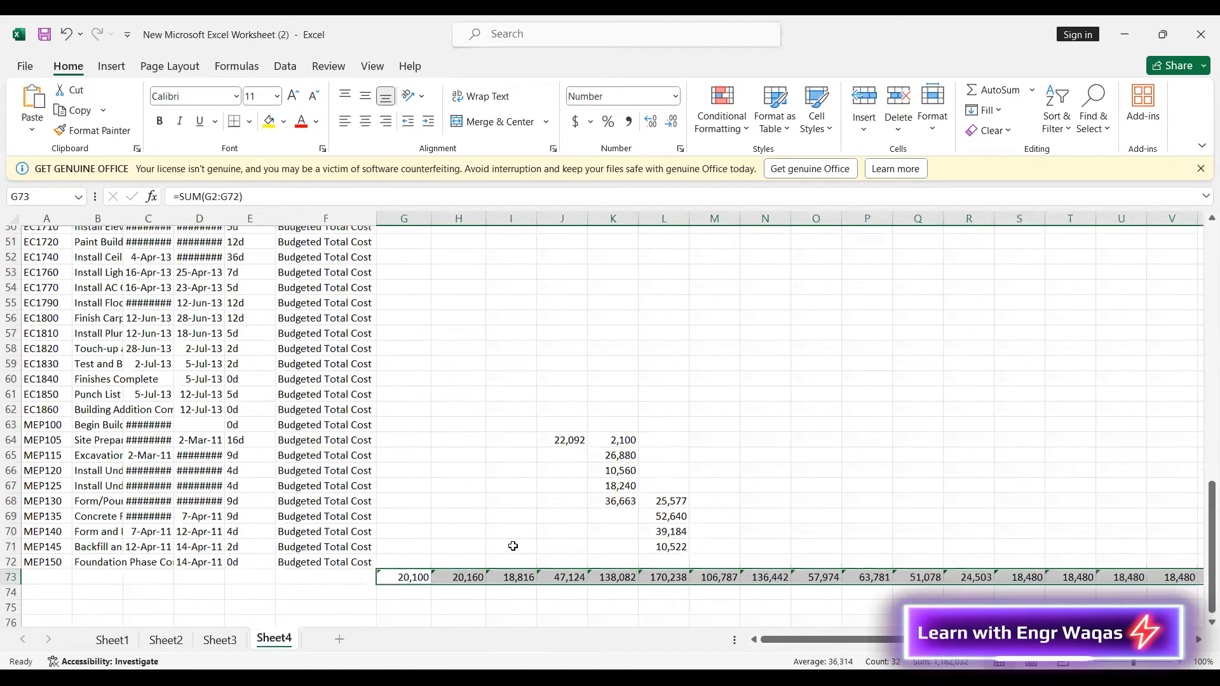
left_click(404, 524)
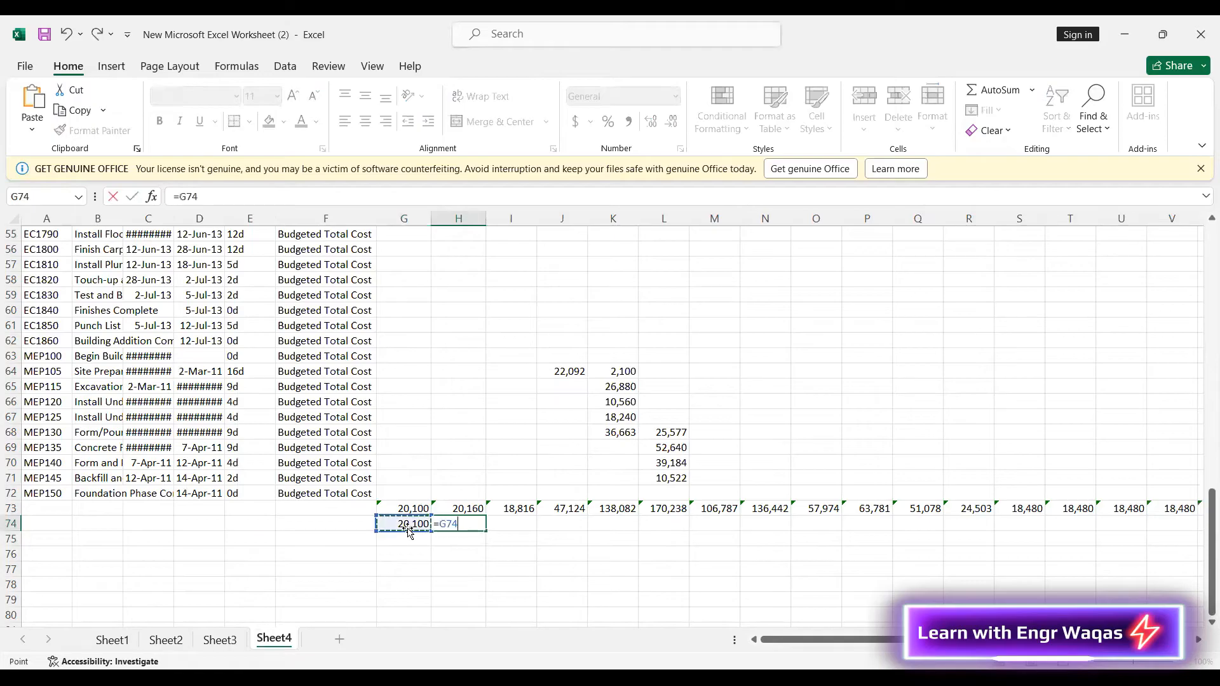
Build cumulative cost in row 74 from =G73 and =G74+H73, reaching 1,162,032 in AL74
left_click(457, 508)
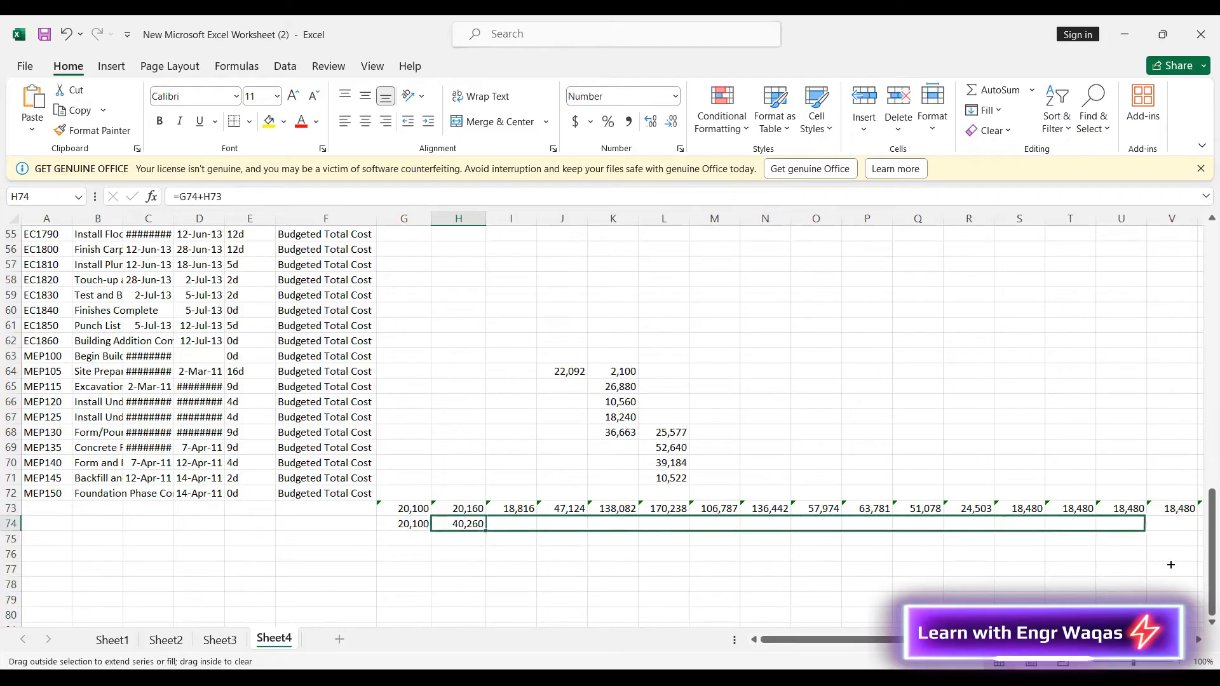
scroll("right", 3)
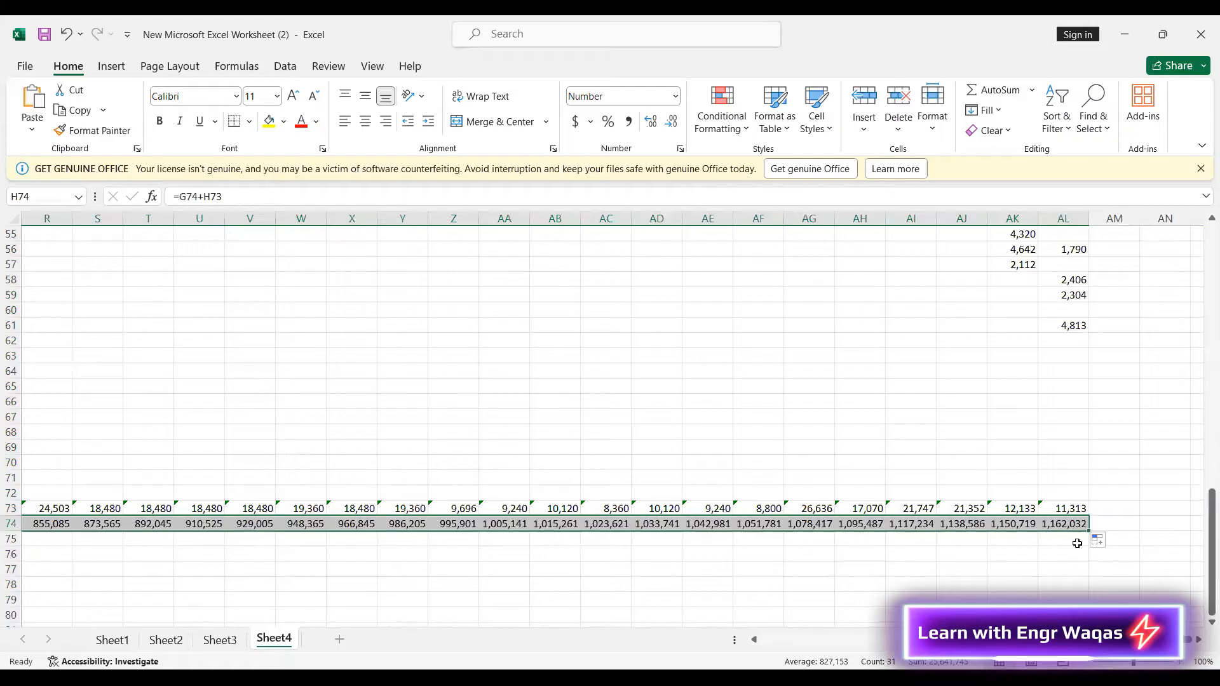
left_click(1063, 522)
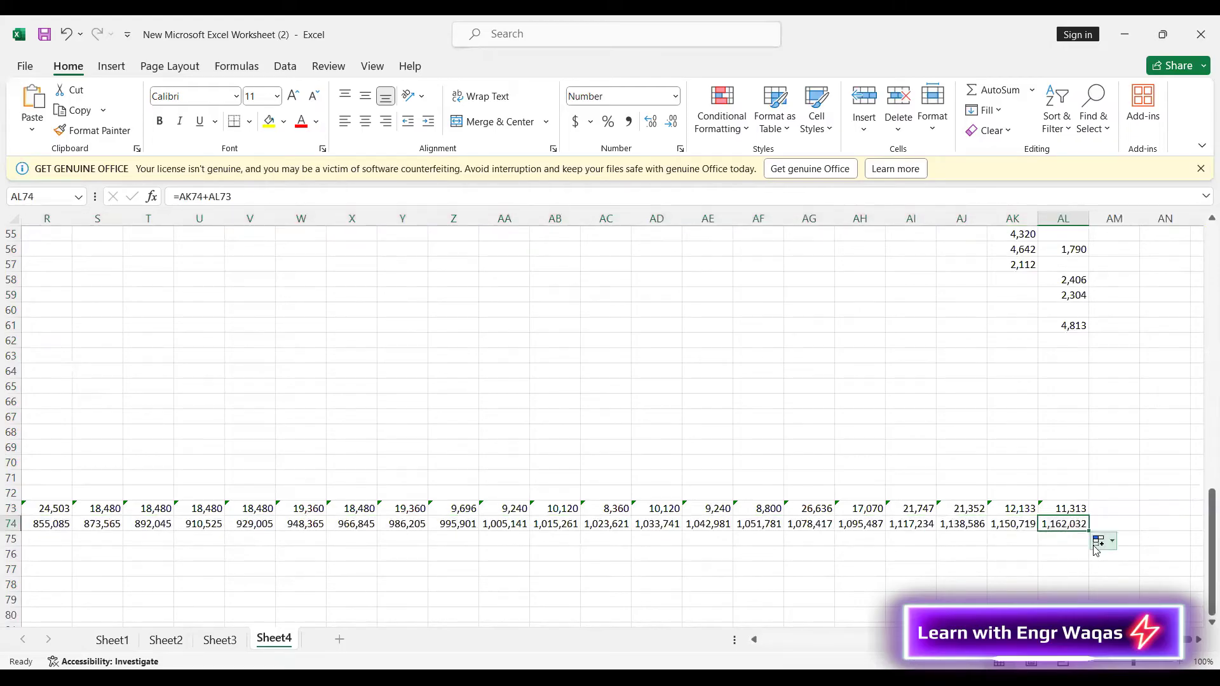
scroll("up", 3)
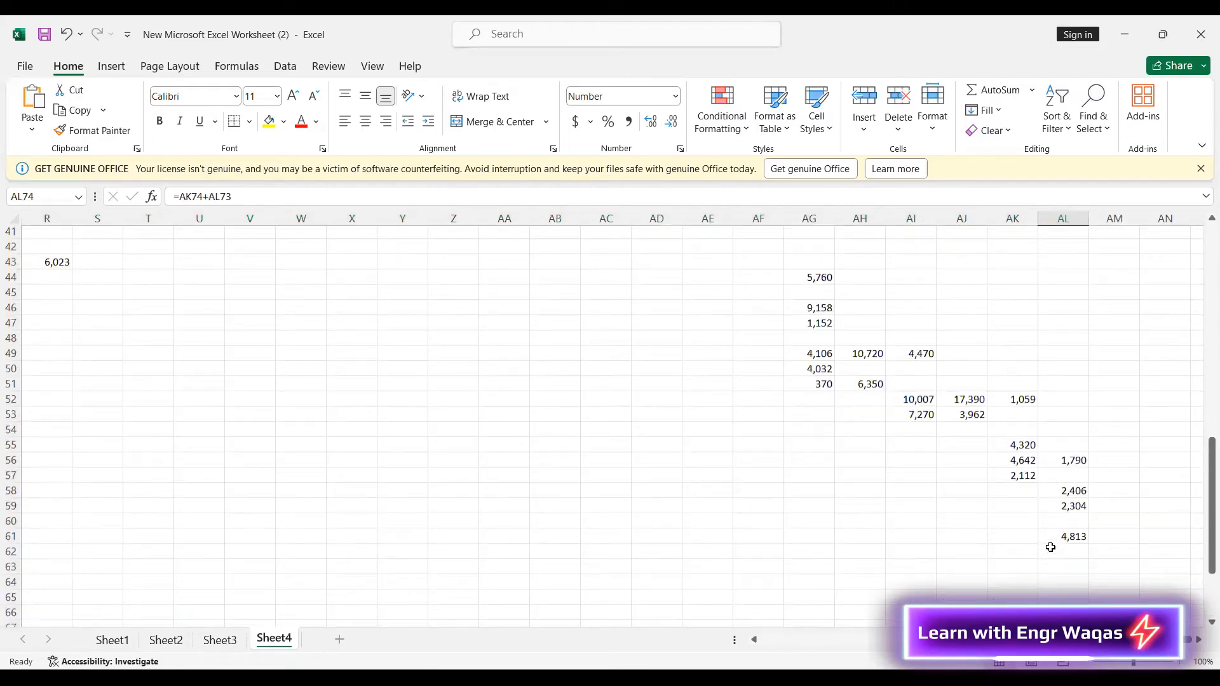
scroll("up", 3)
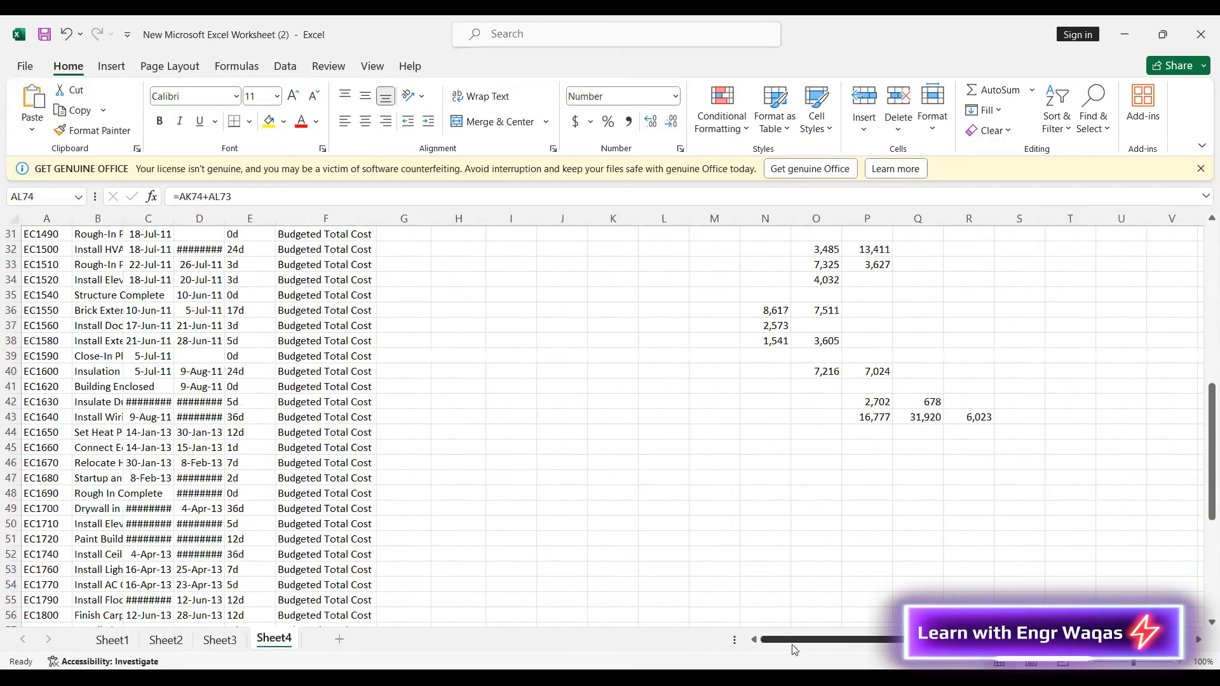
scroll("up", 3)
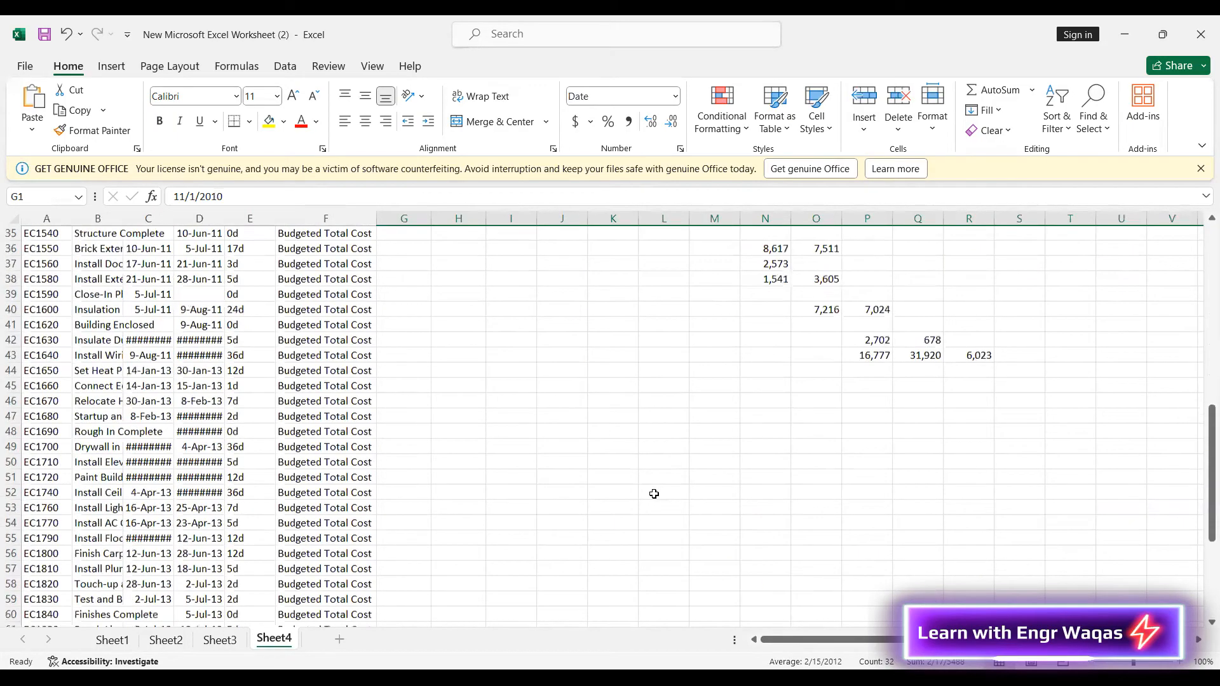
Select G1:AL1 dates with G74:AL74 cumulative totals as the chart data
scroll("down", 3)
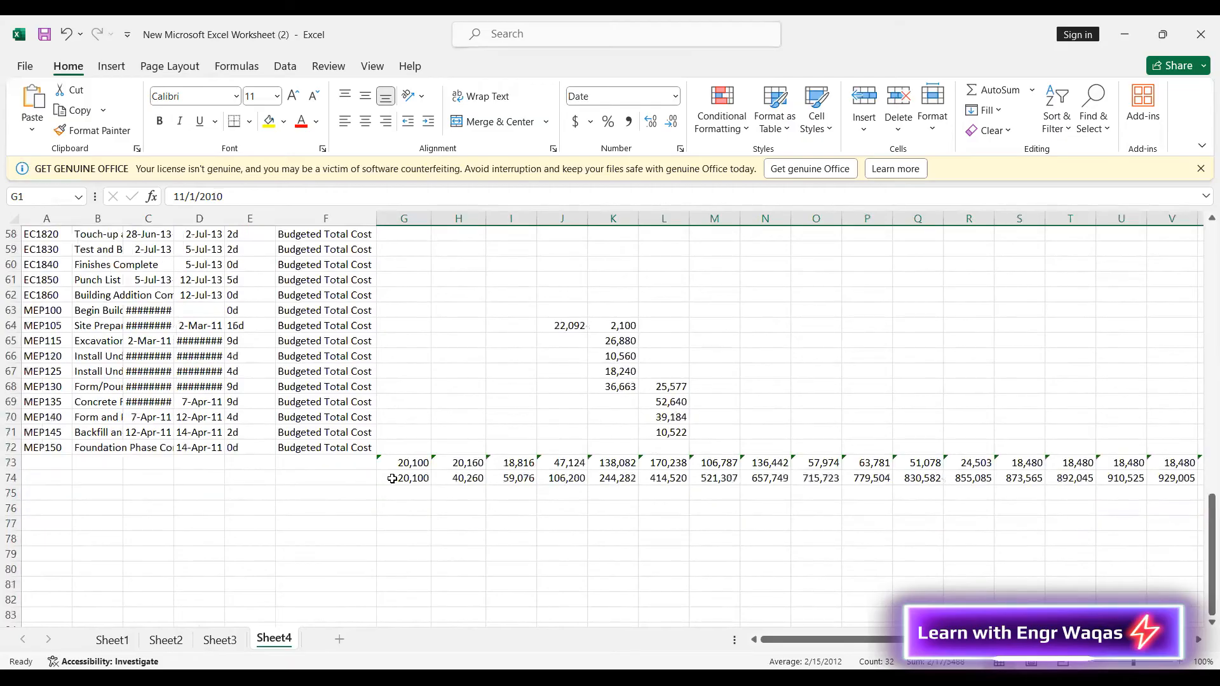
left_click(403, 478)
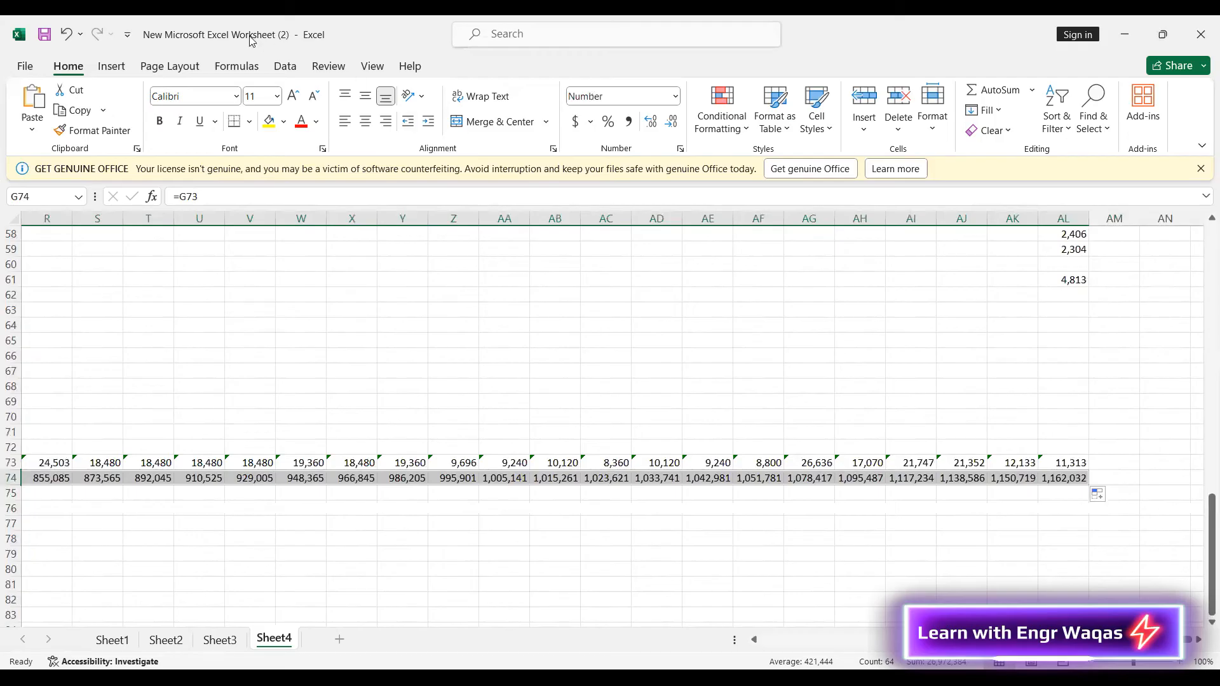
left_click(111, 66)
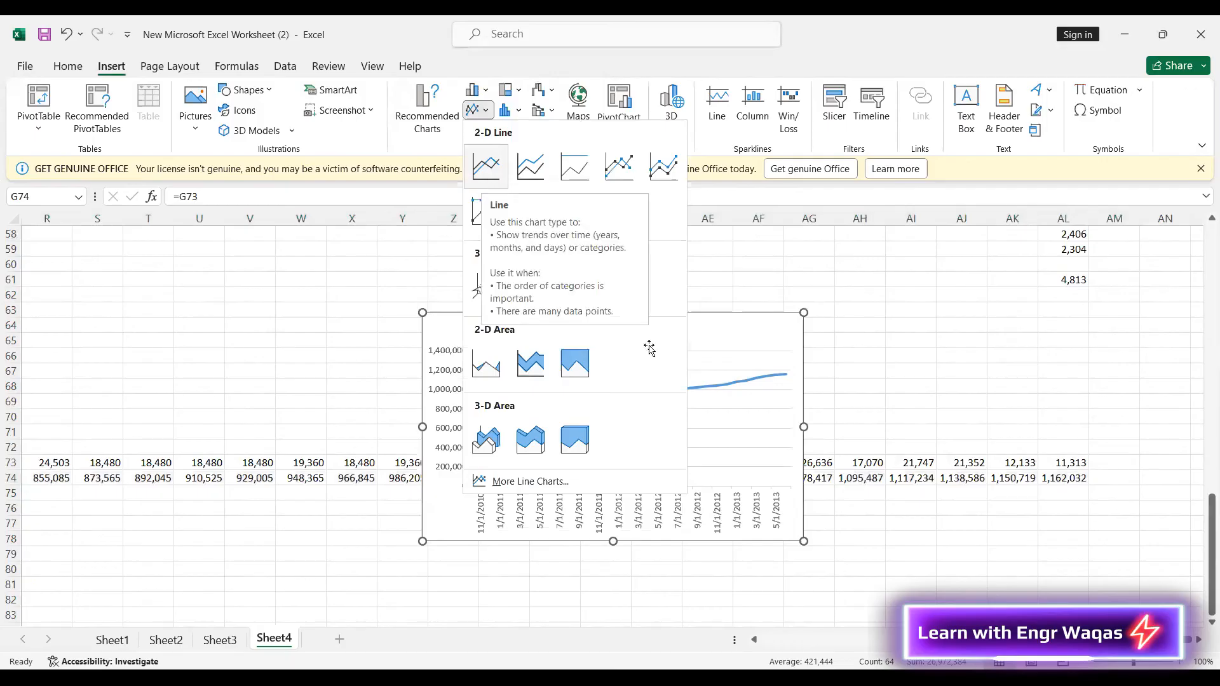
Insert a 2-D Line chart of cumulative cost by month, the project S-curve
left_click(485, 166)
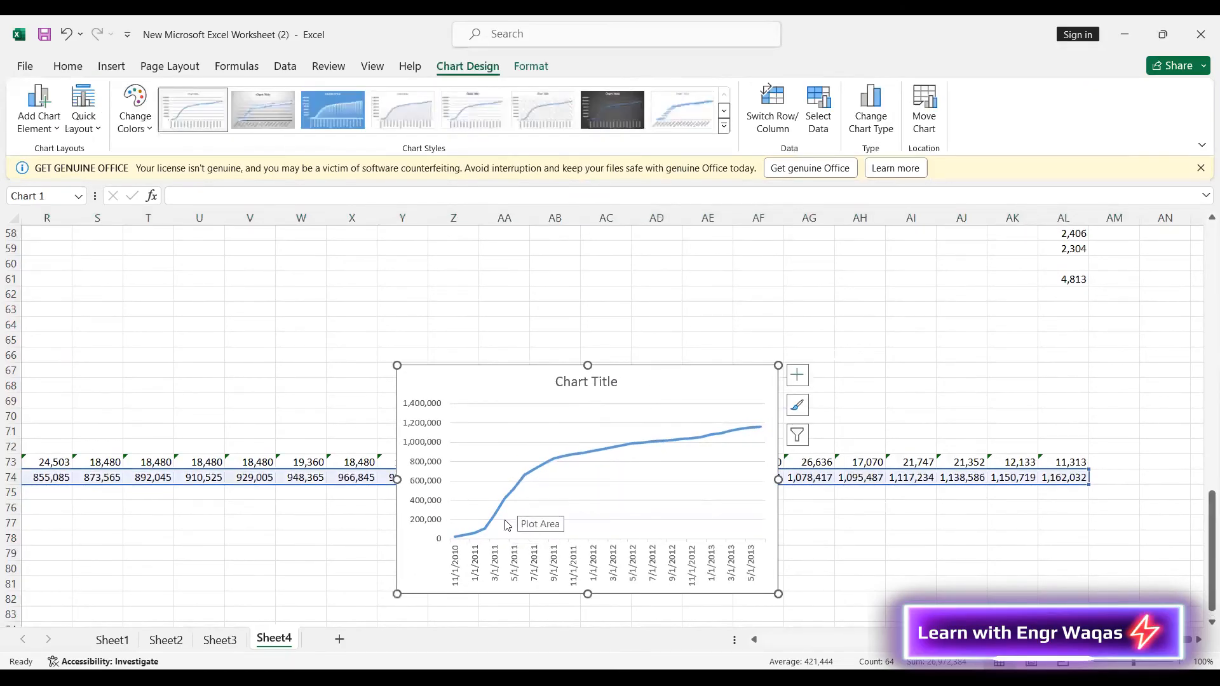
mouse_move(642, 457)
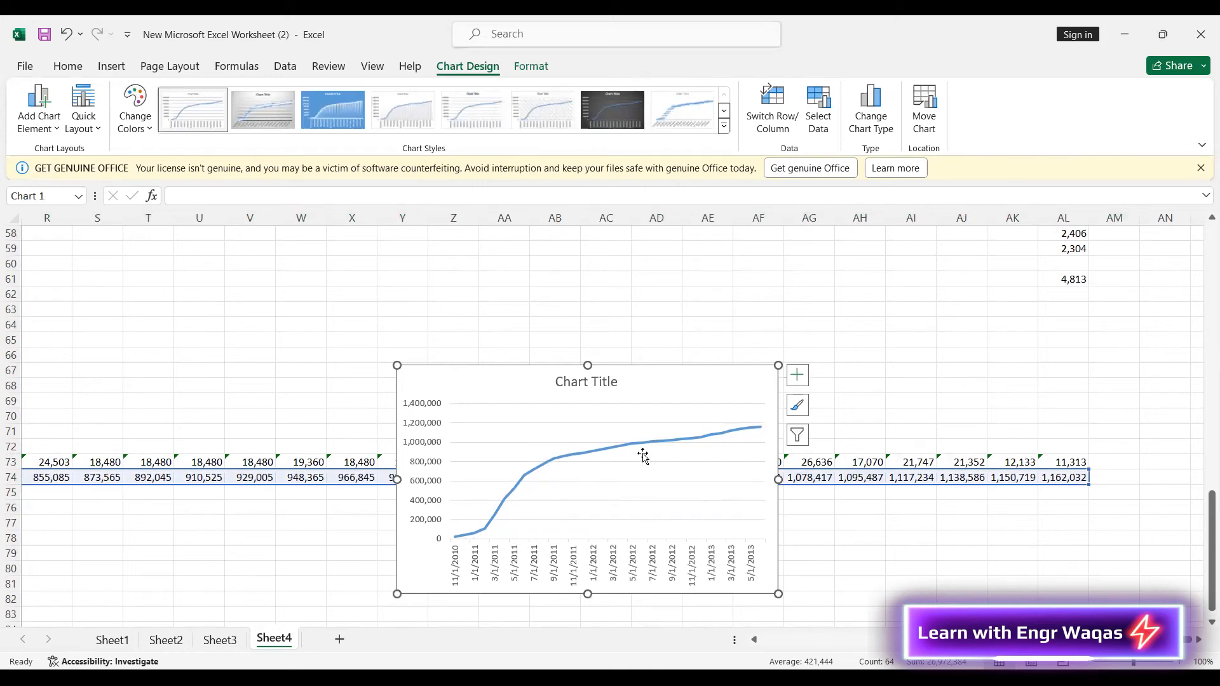
mouse_move(816, 535)
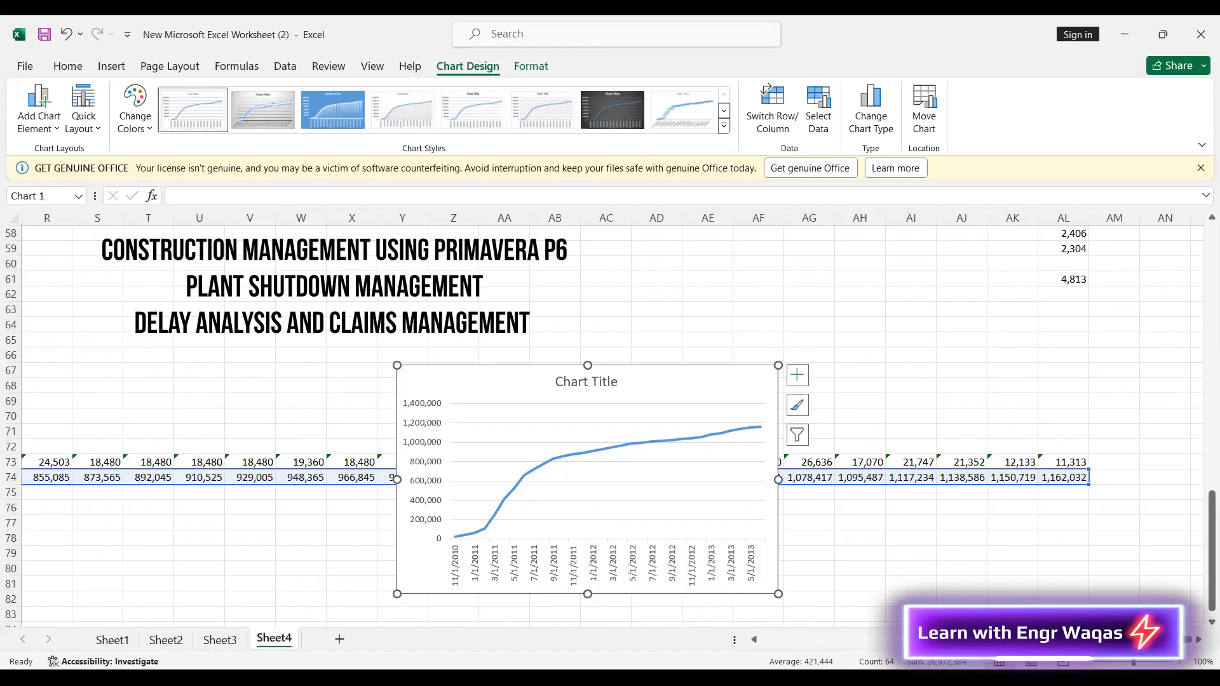
mouse_move(684, 170)
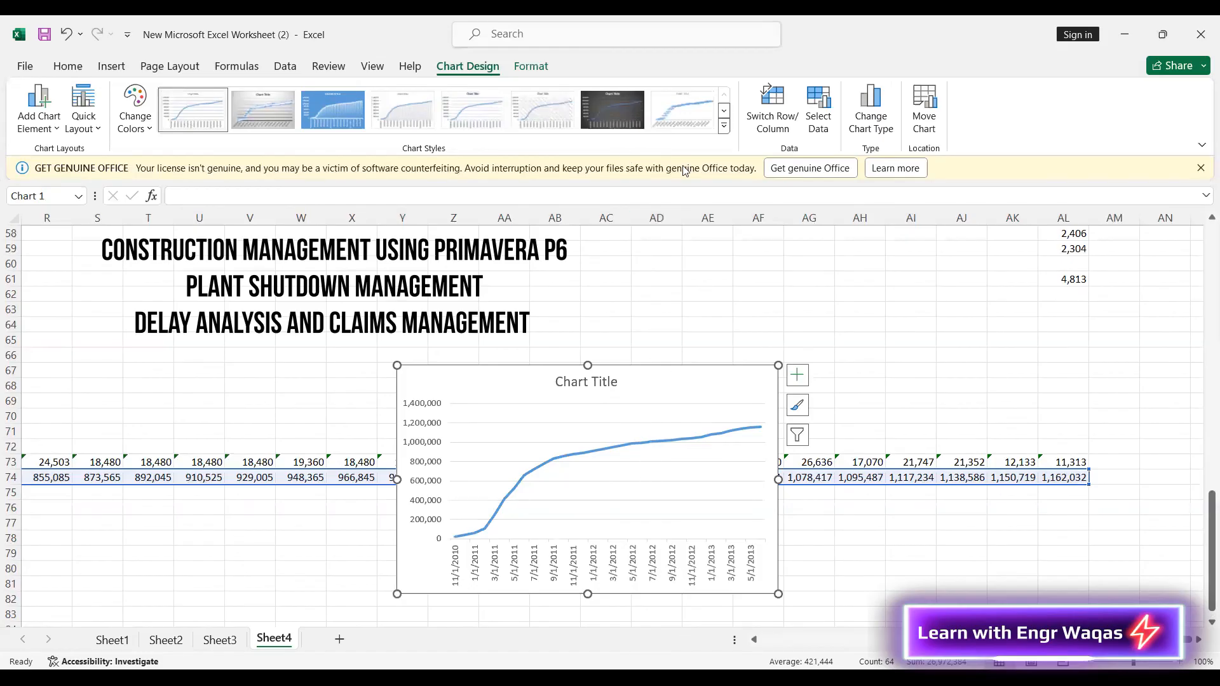
mouse_move(659, 201)
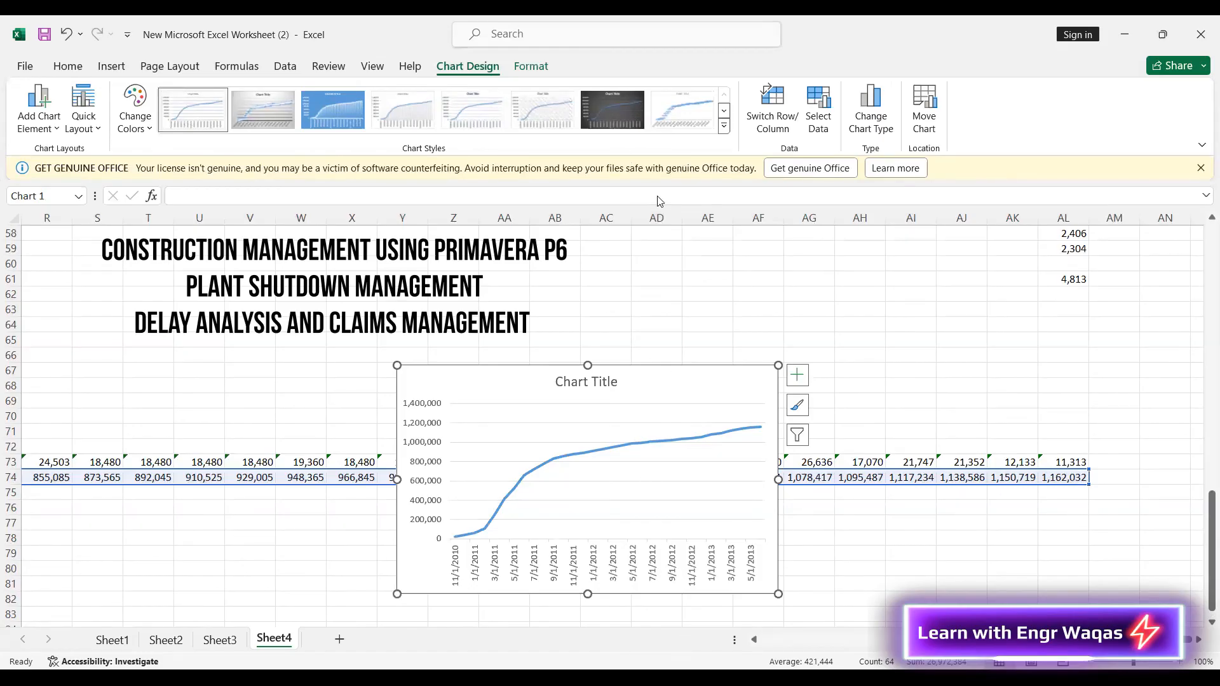